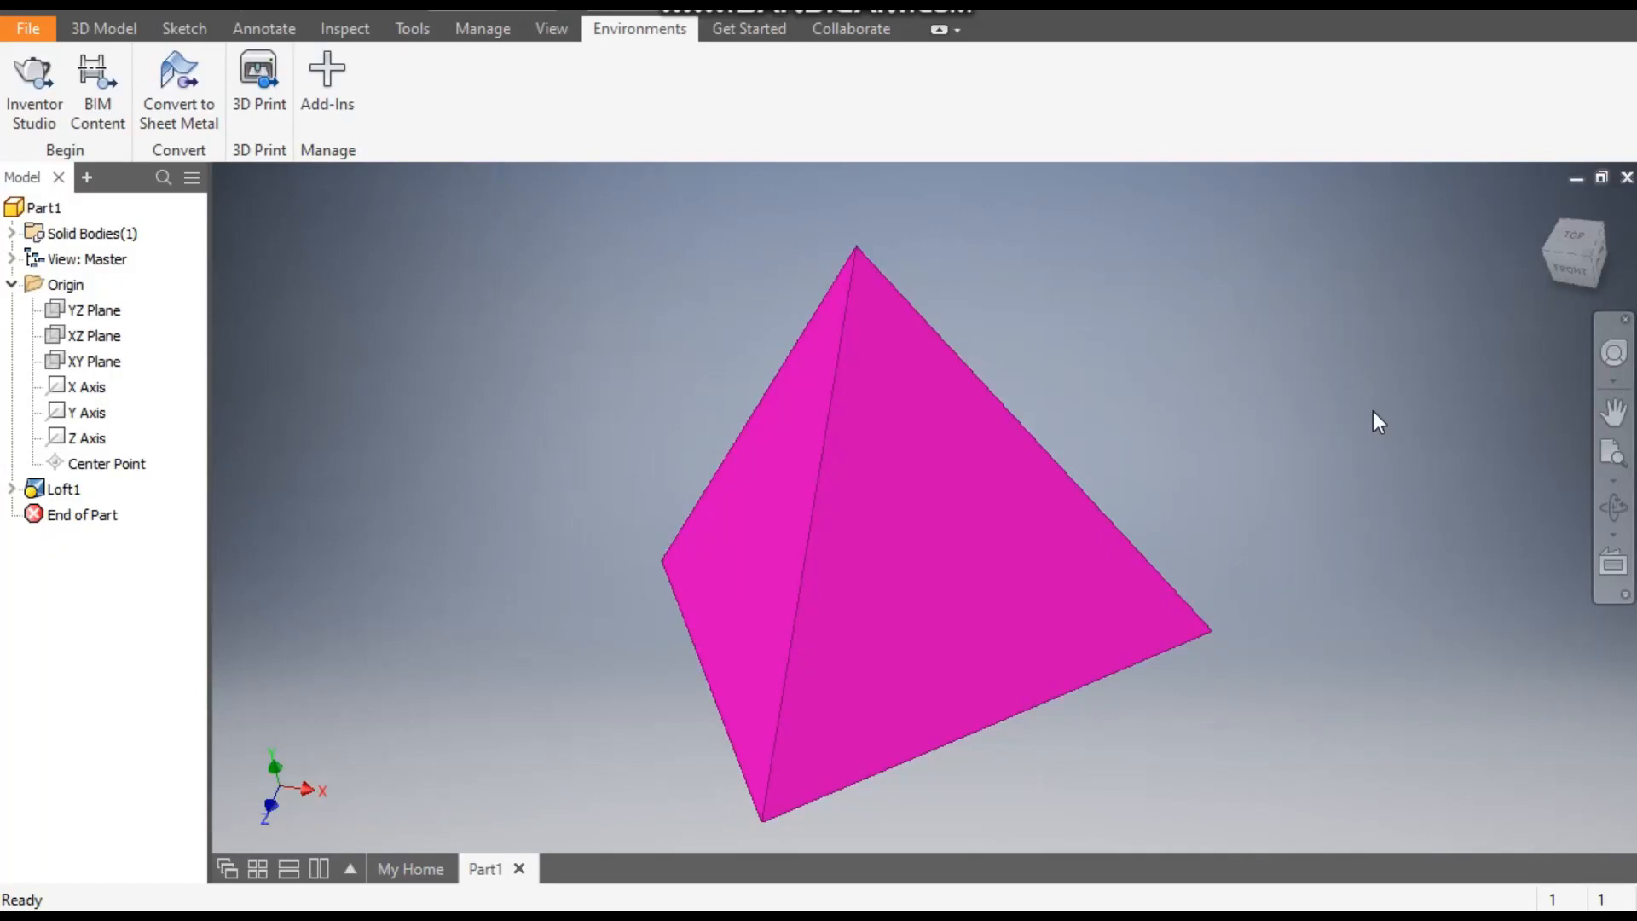
Step: Begin creating a new file from the File menu beside the finished pyramid part
{"action": "left_click", "coordinate": [102, 29]}
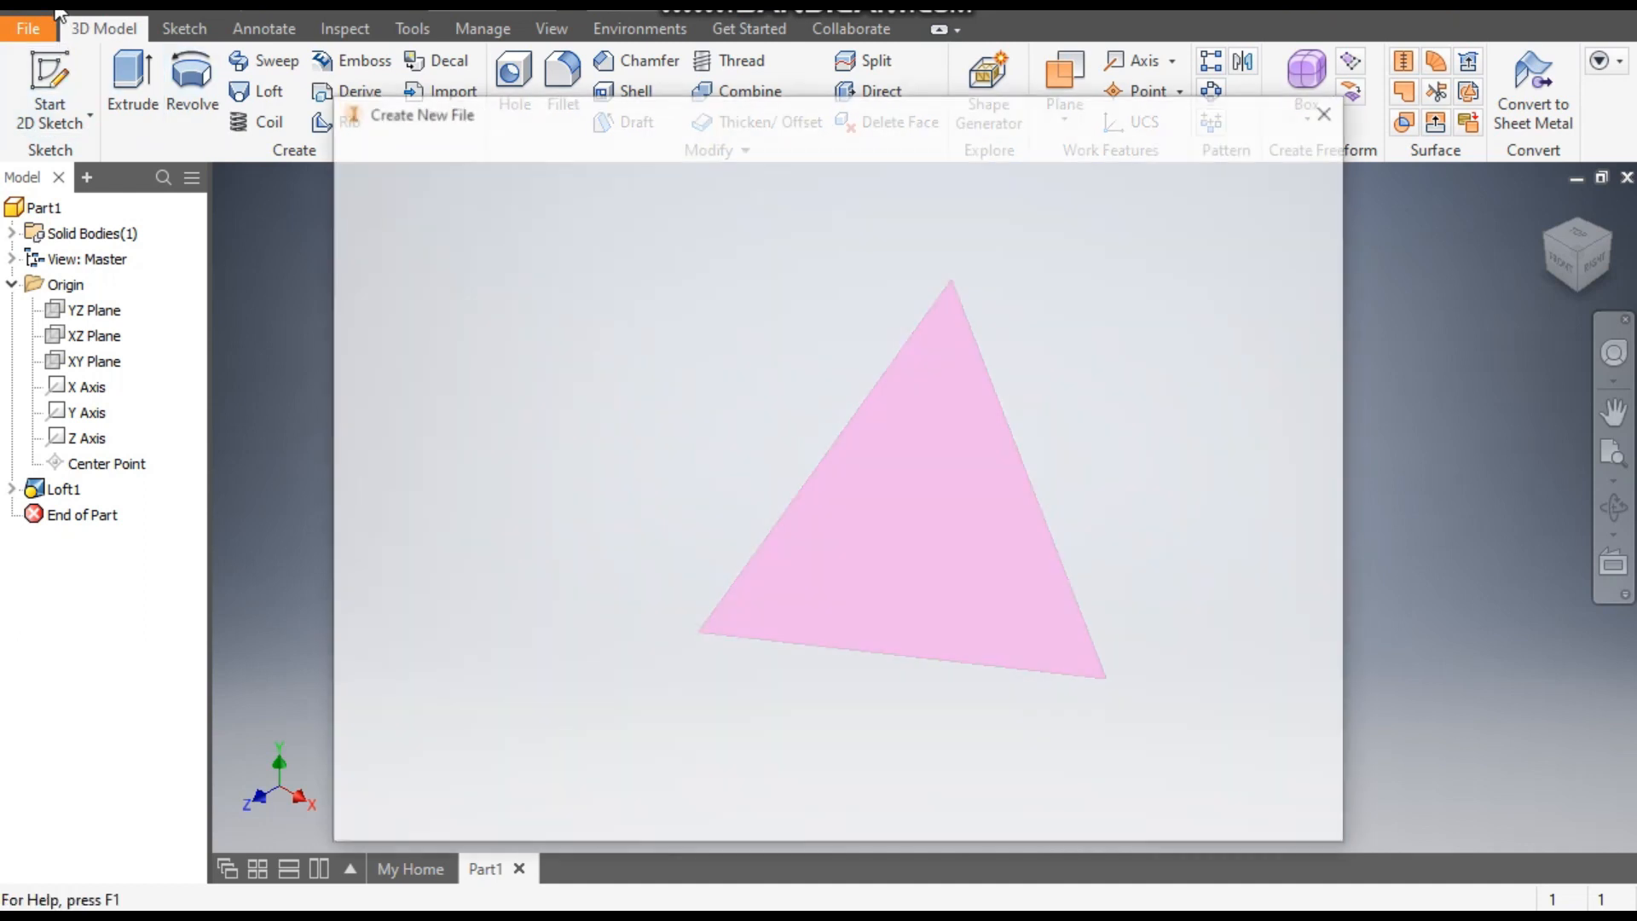
Step: Create a new empty part from the metric Standard (mm).ipt template
{"action": "left_click", "coordinate": [421, 114]}
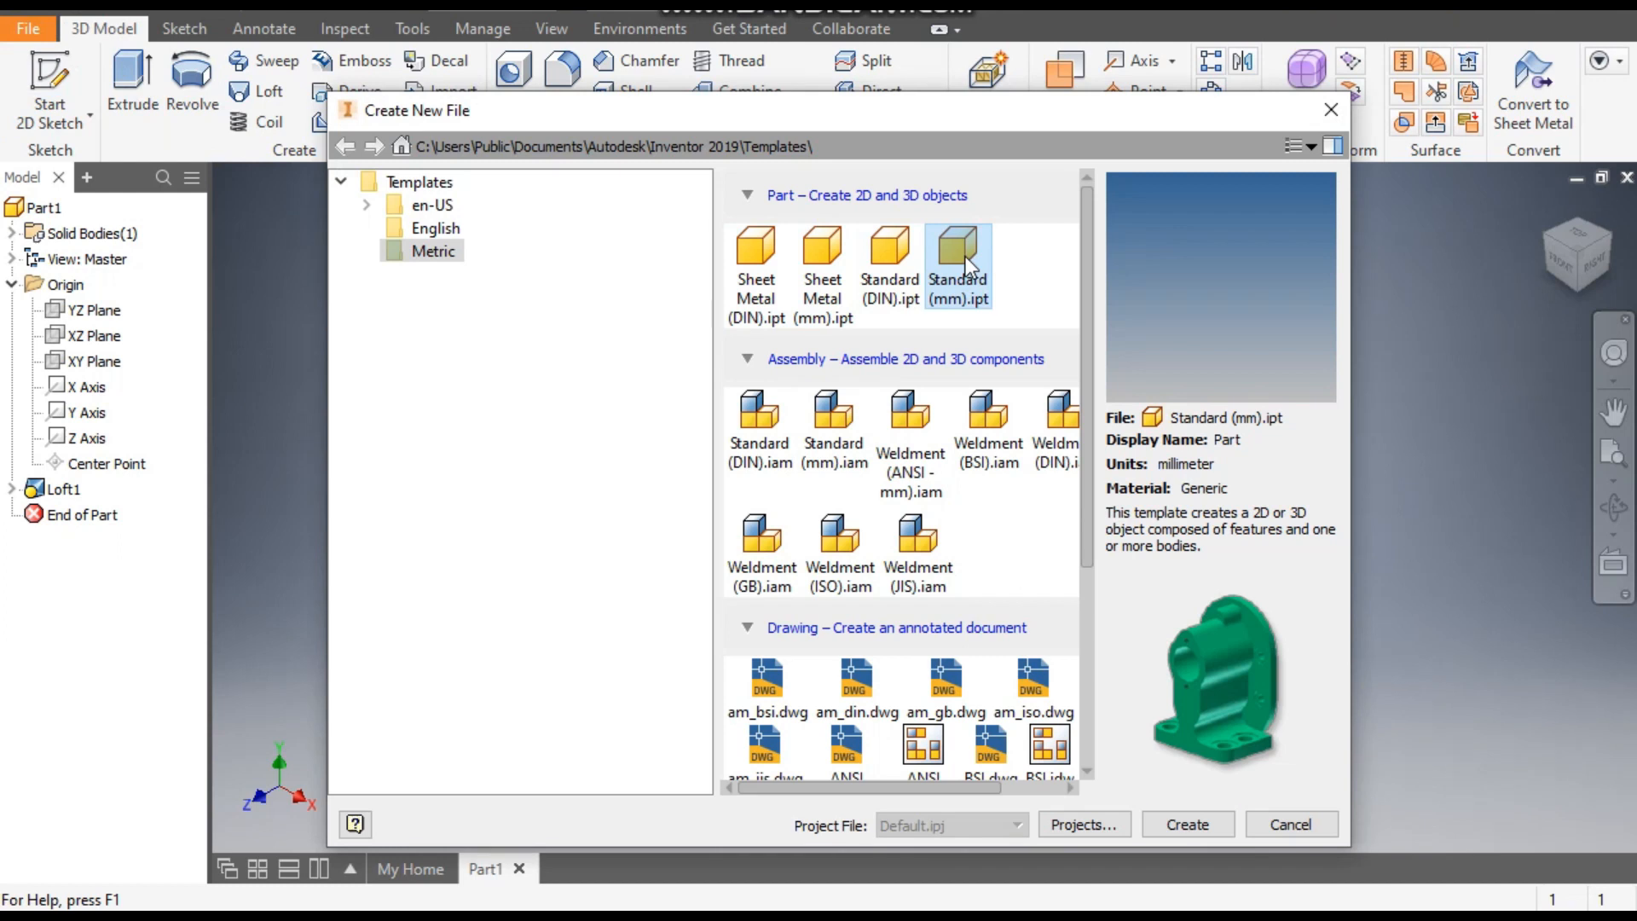
{"action": "mouse_move", "coordinate": [1189, 824]}
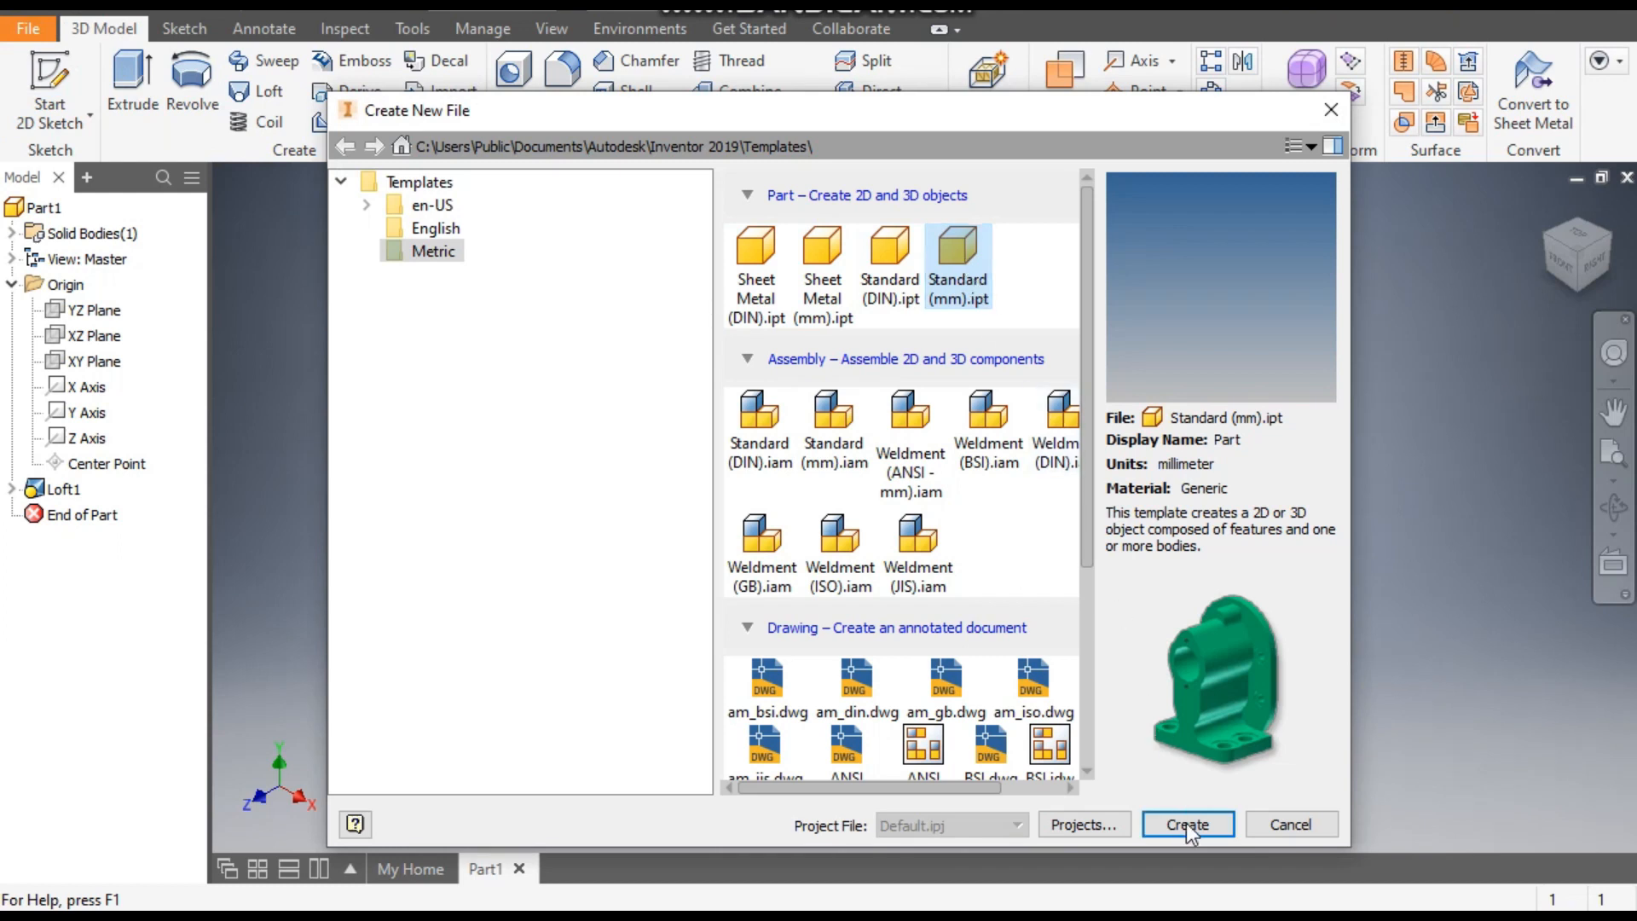
{"action": "left_click", "coordinate": [1187, 824]}
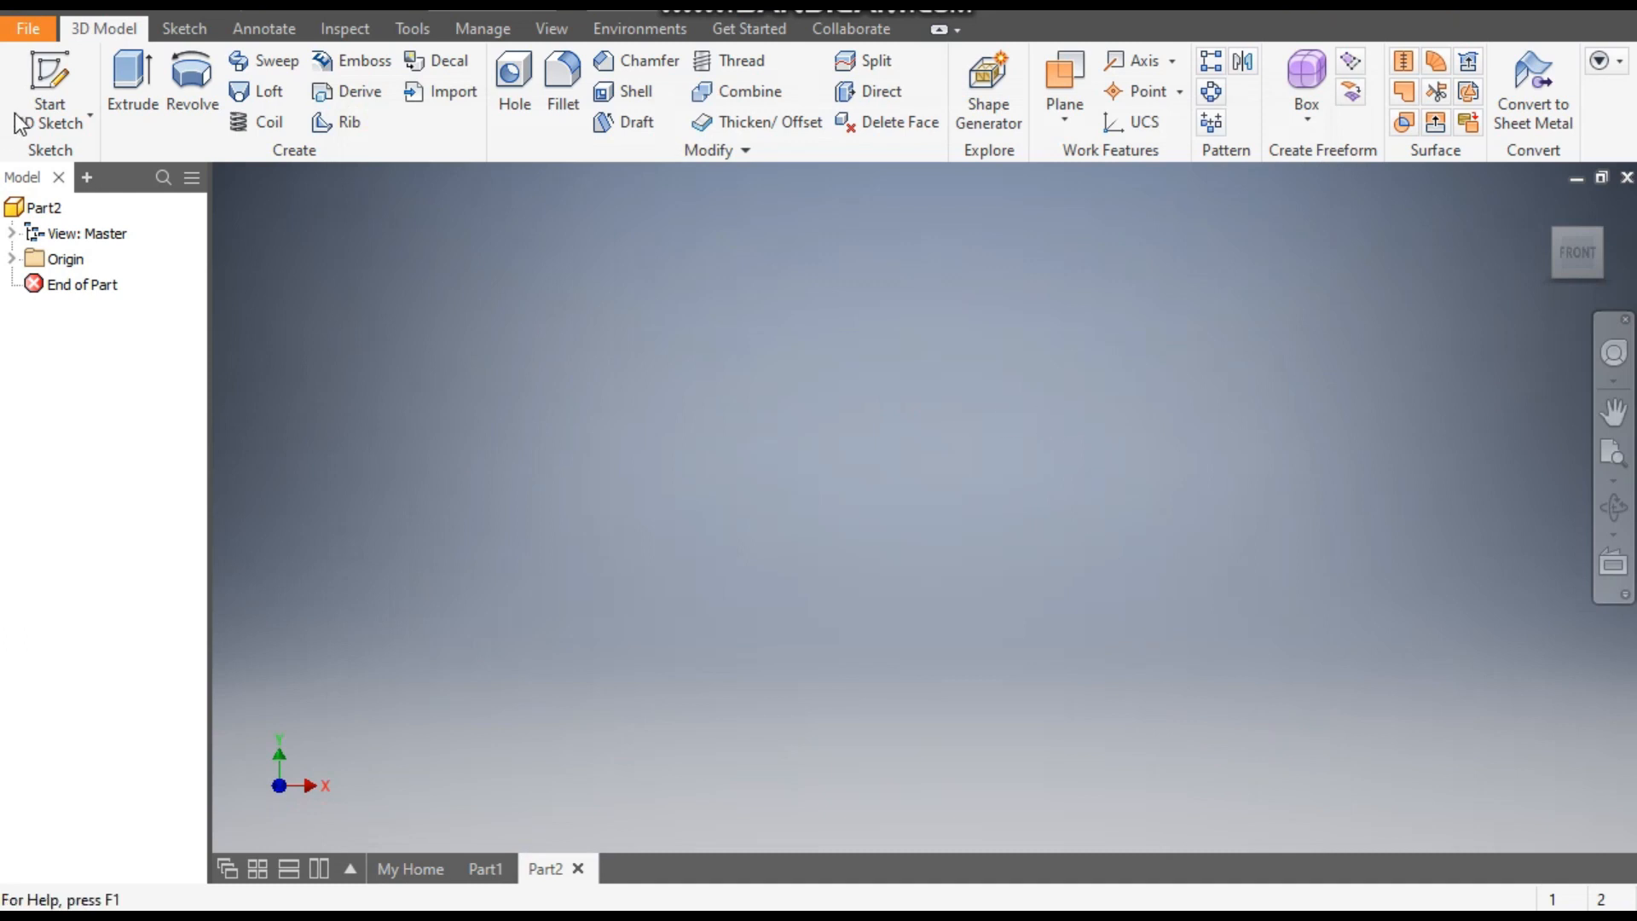
Step: Start Sketch1 as a 2D sketch on the XY origin plane of Part2
{"action": "left_click", "coordinate": [50, 88]}
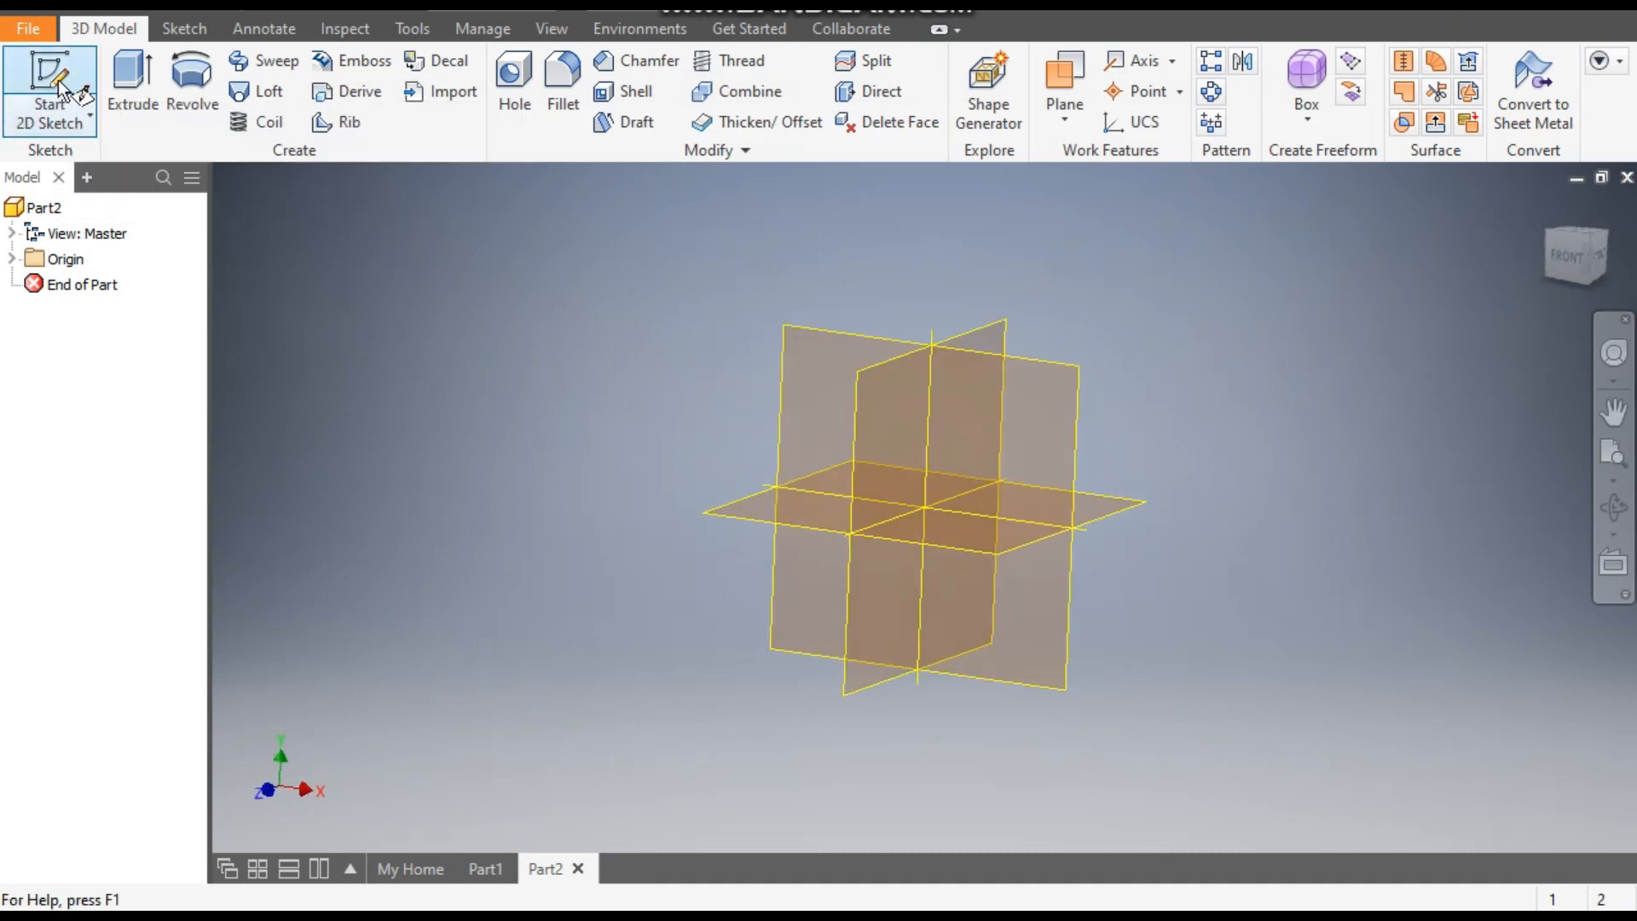
{"action": "left_click", "coordinate": [50, 92]}
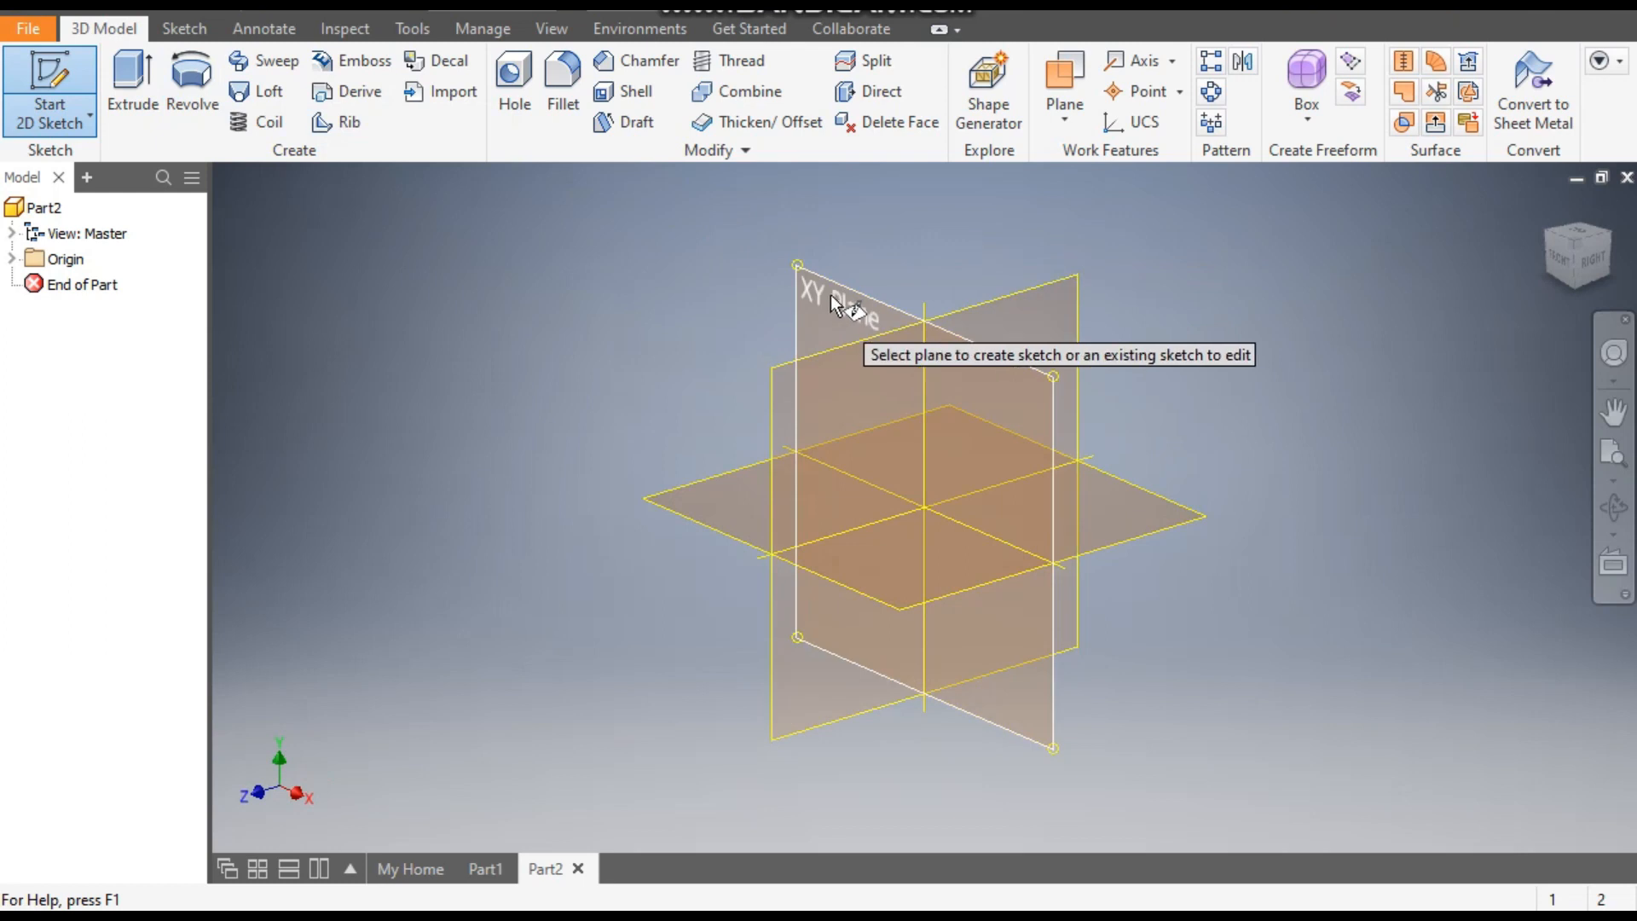
{"action": "left_click", "coordinate": [856, 313]}
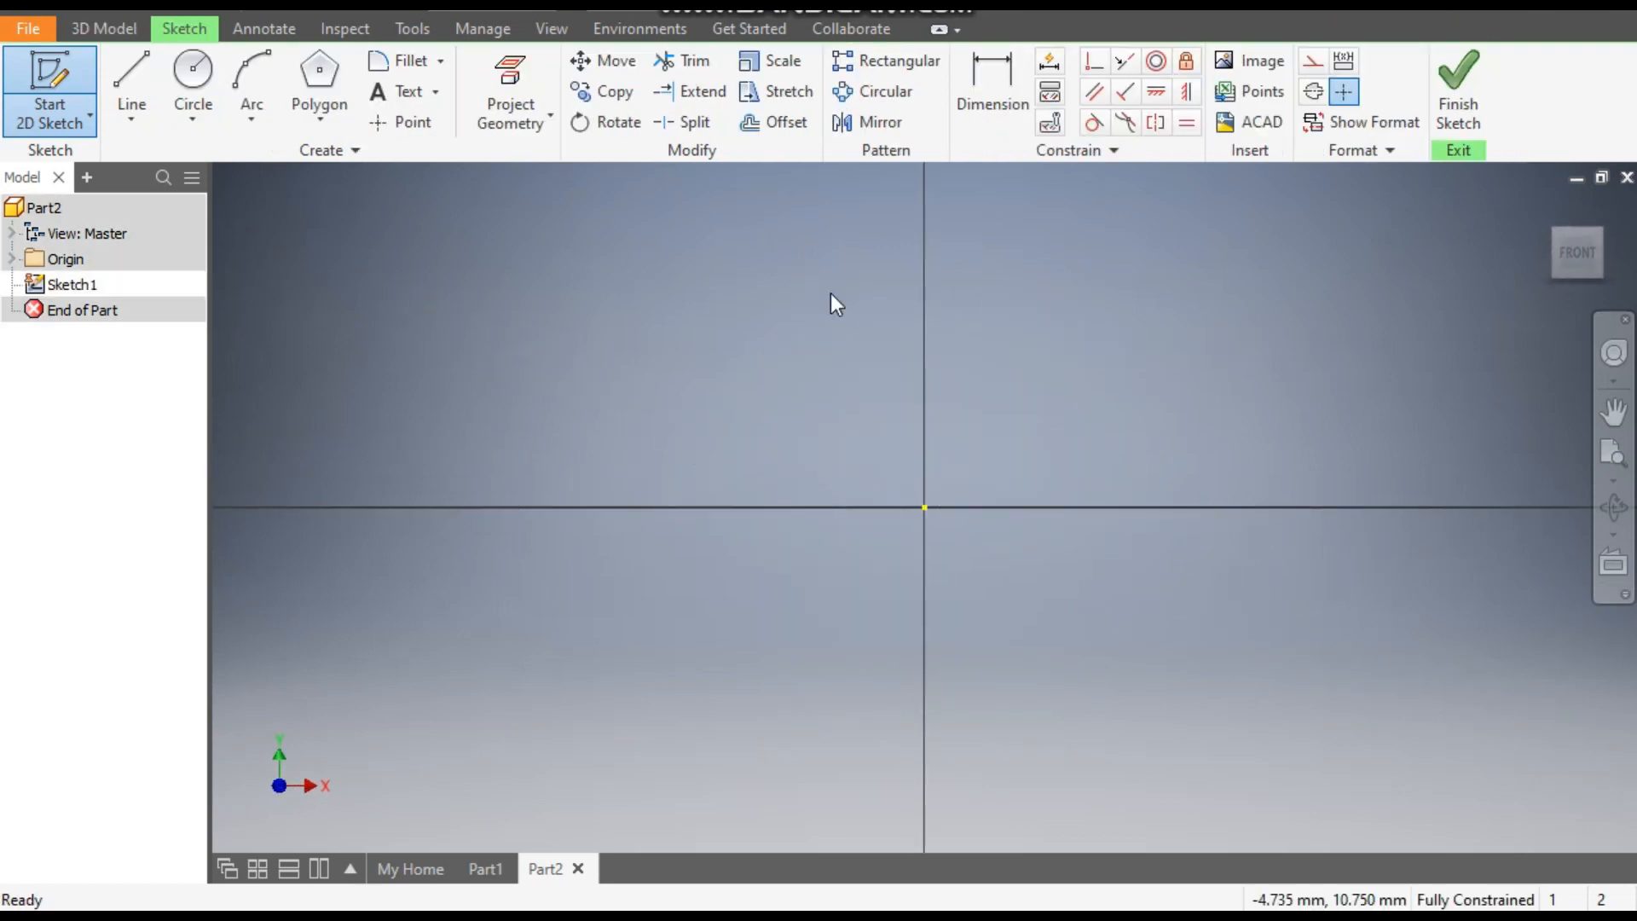
{"action": "left_click", "coordinate": [319, 73]}
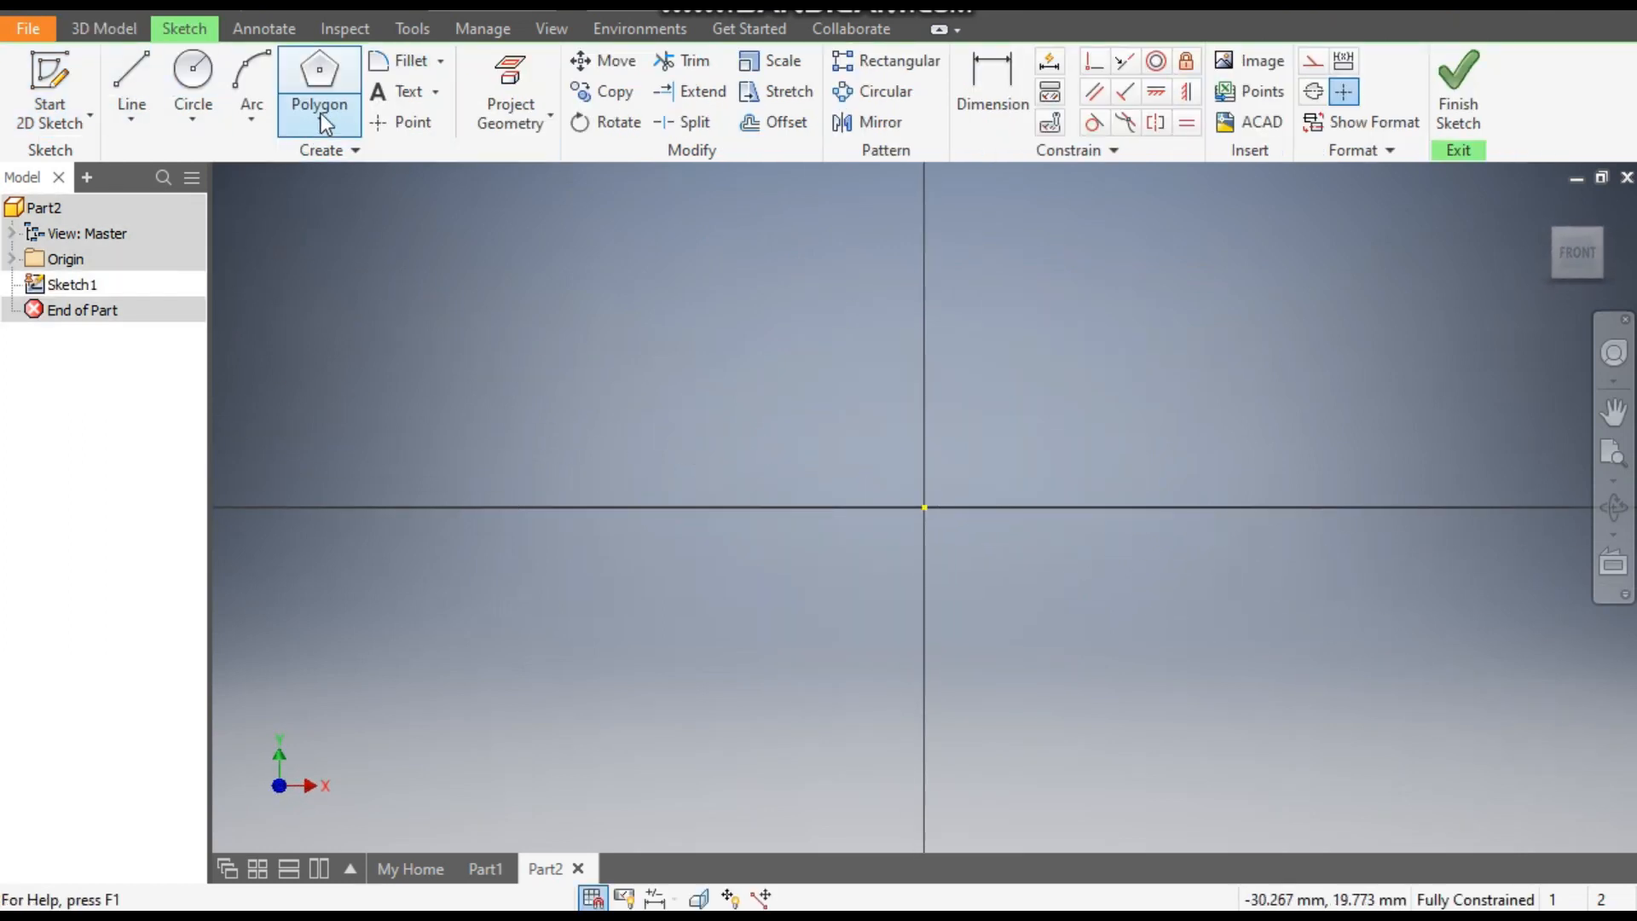
Step: Draw a 3-sided regular polygon centred on the sketch origin, forming an equilateral triangle
{"action": "left_click", "coordinate": [345, 122]}
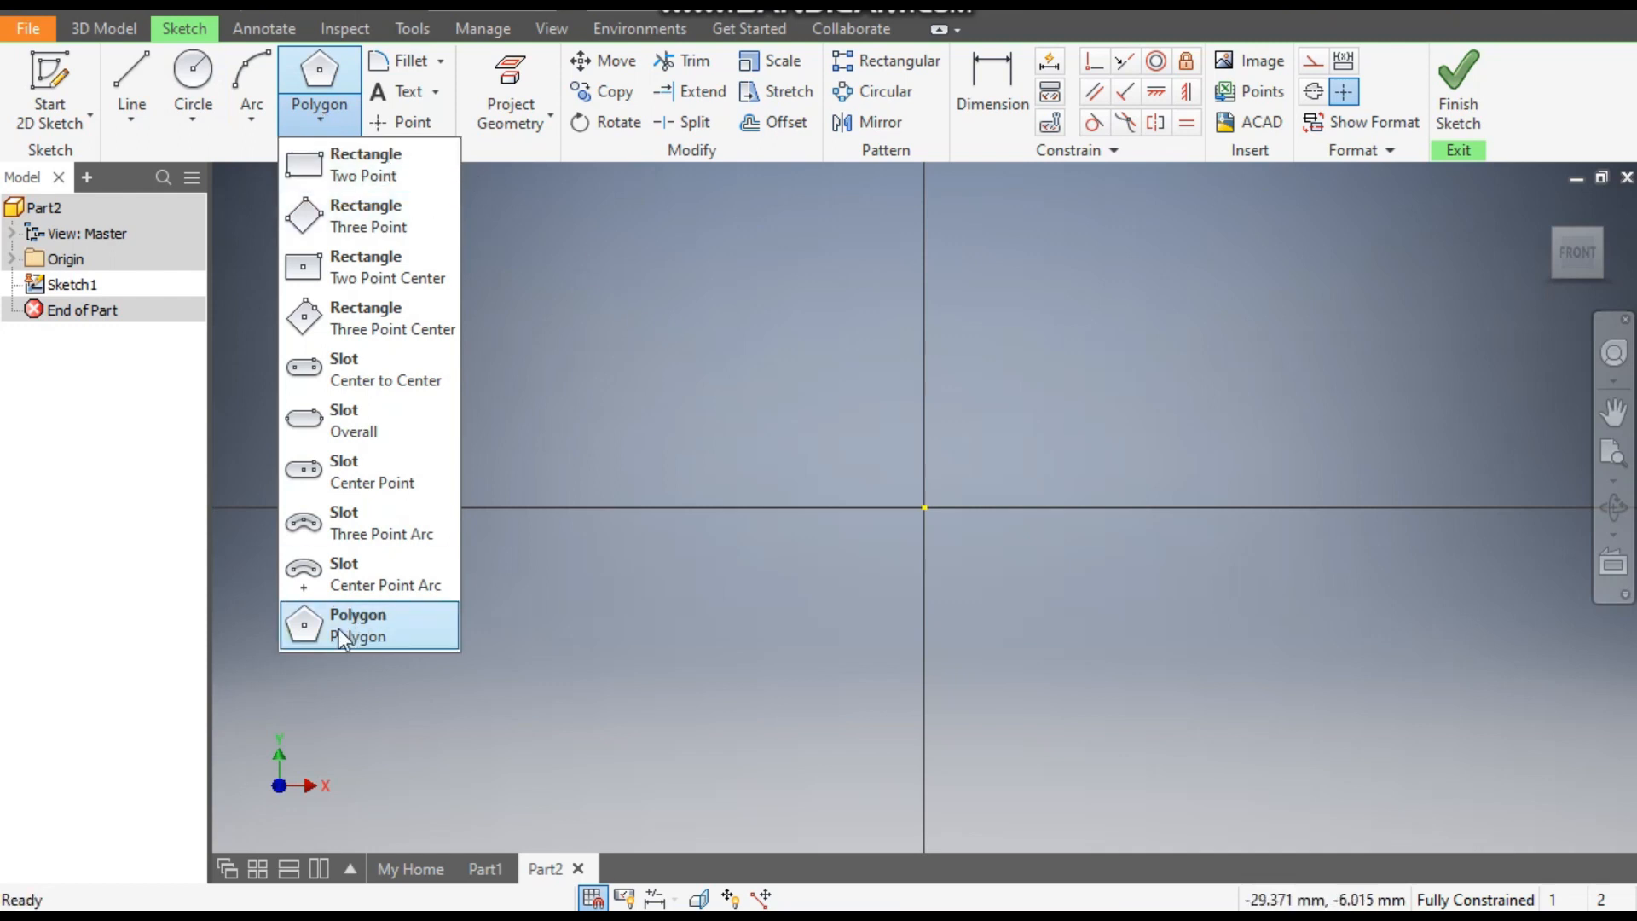
{"action": "left_click", "coordinate": [356, 626]}
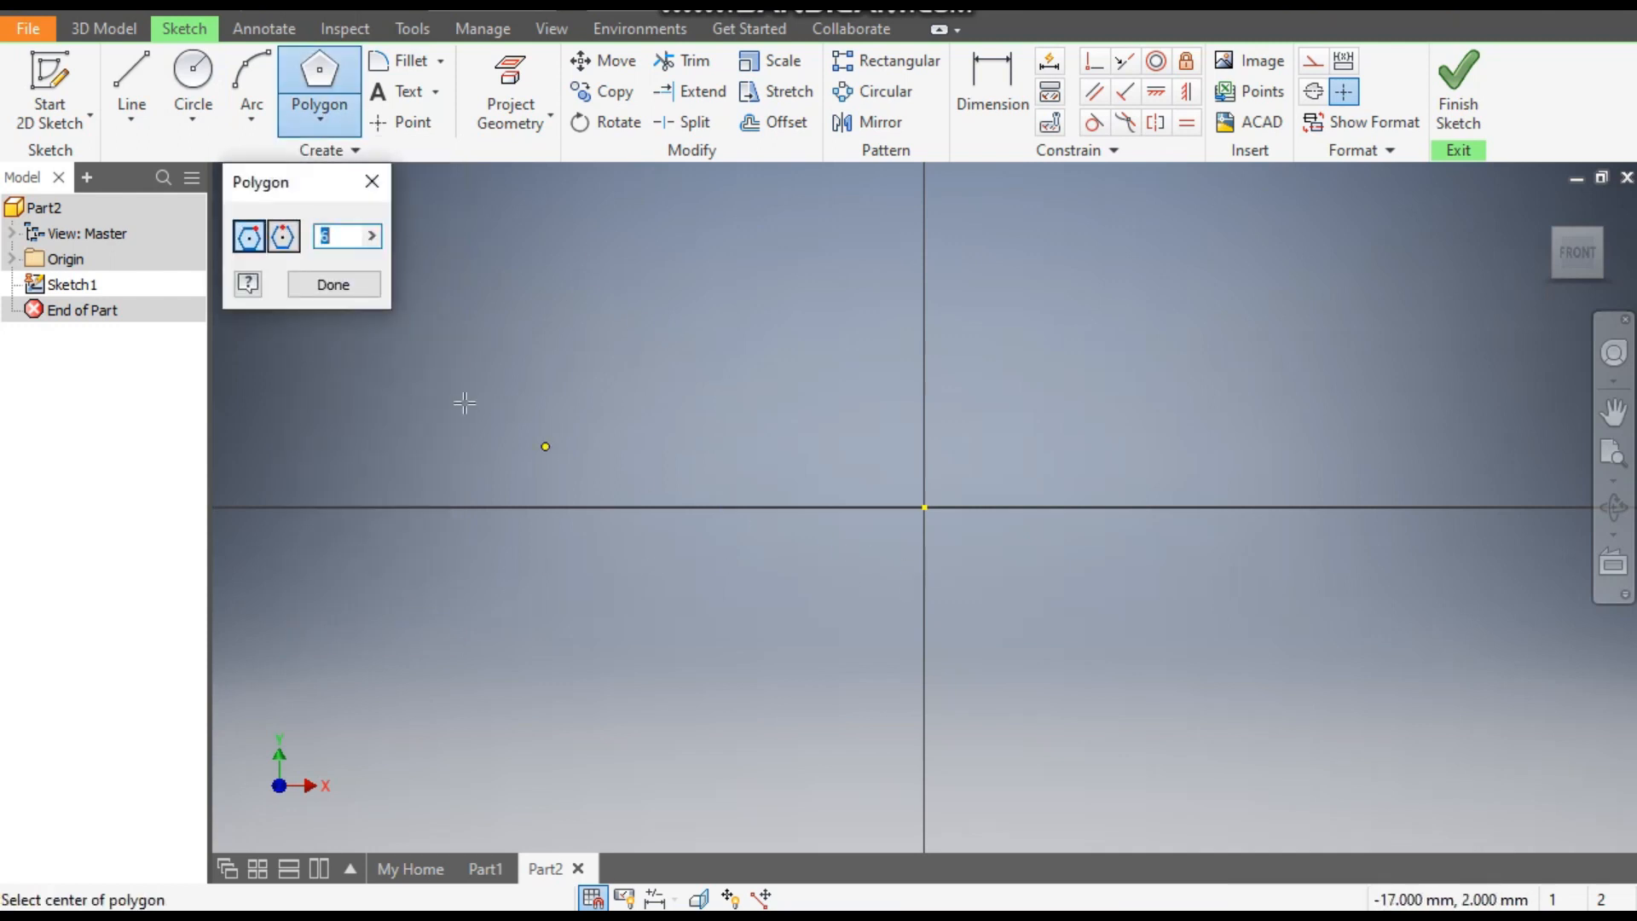
{"action": "mouse_move", "coordinate": [373, 346]}
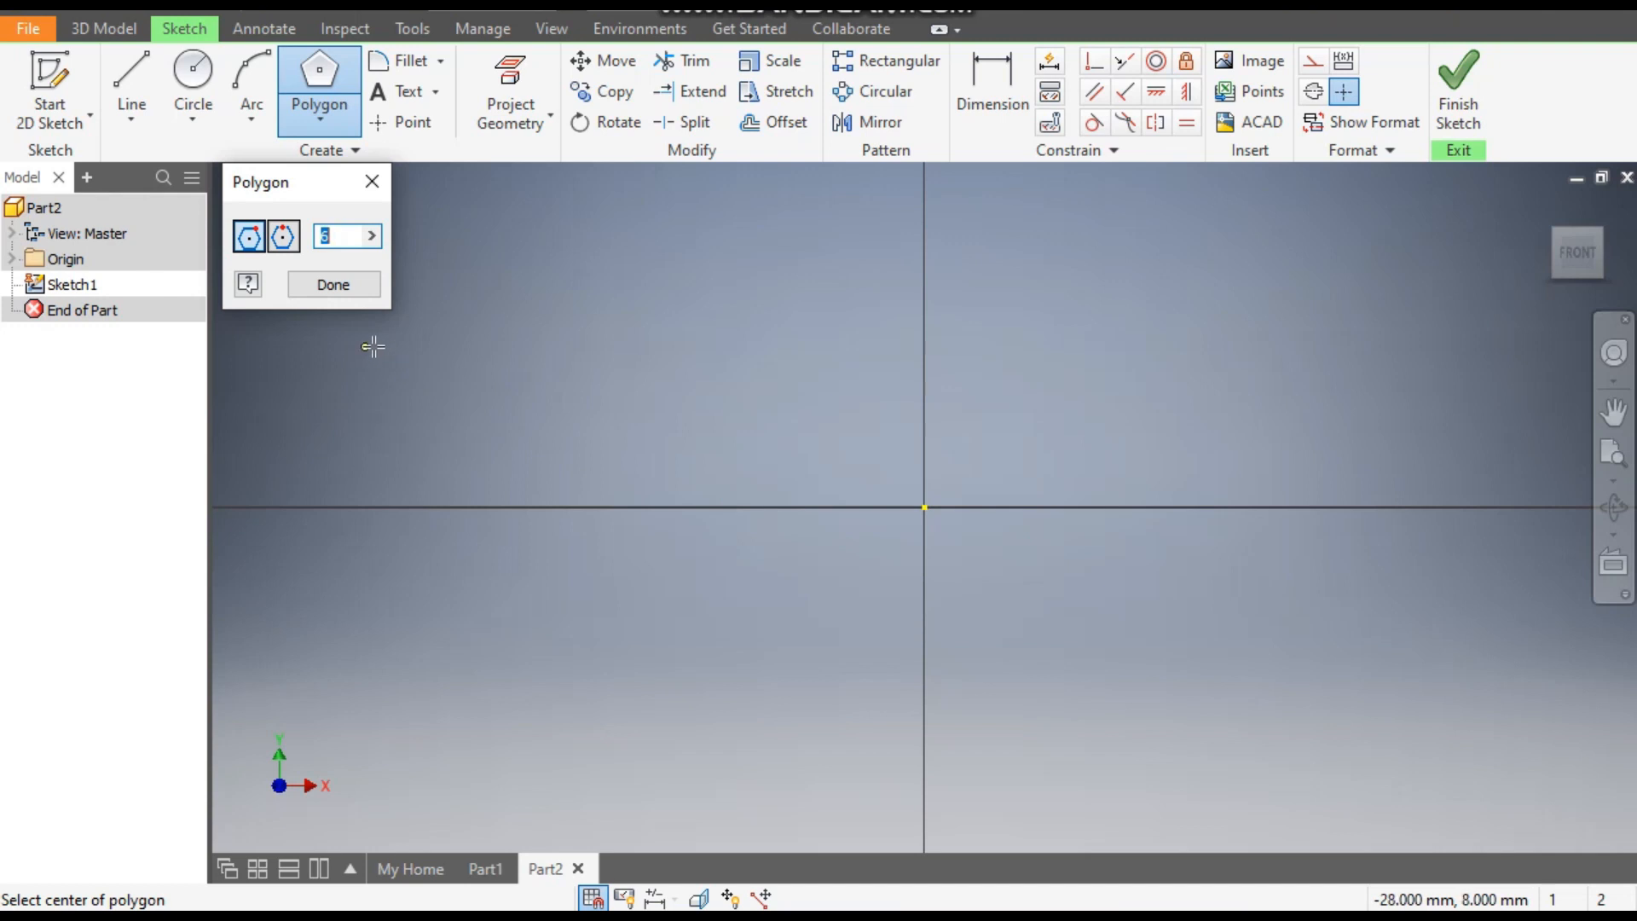
{"action": "type", "text": "3"}
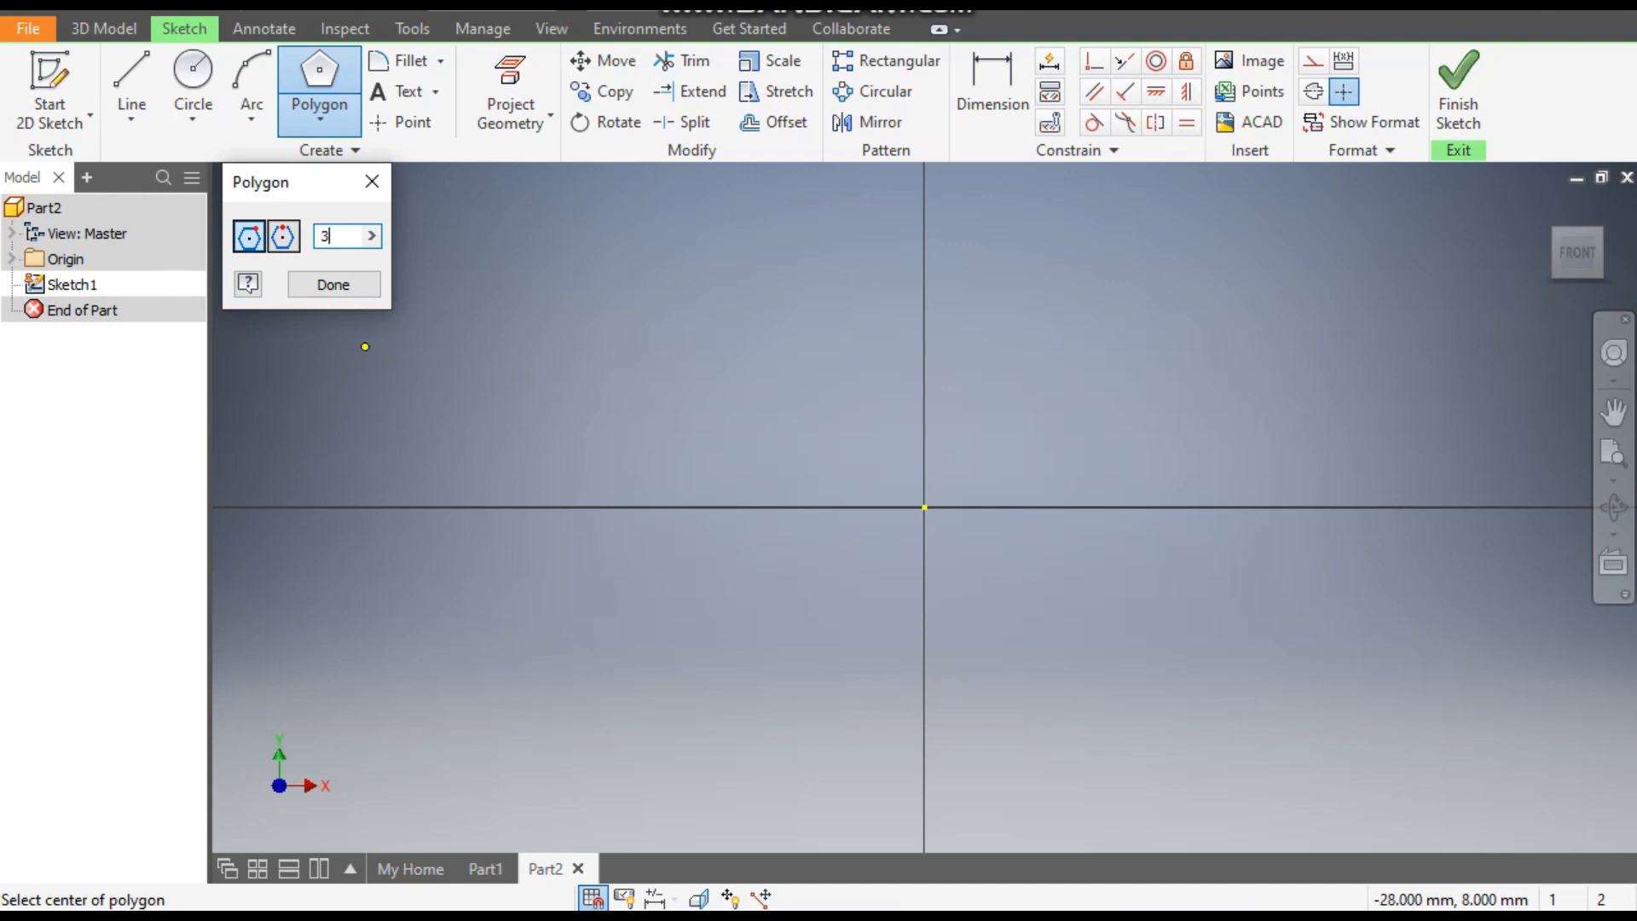
{"action": "mouse_move", "coordinate": [283, 235]}
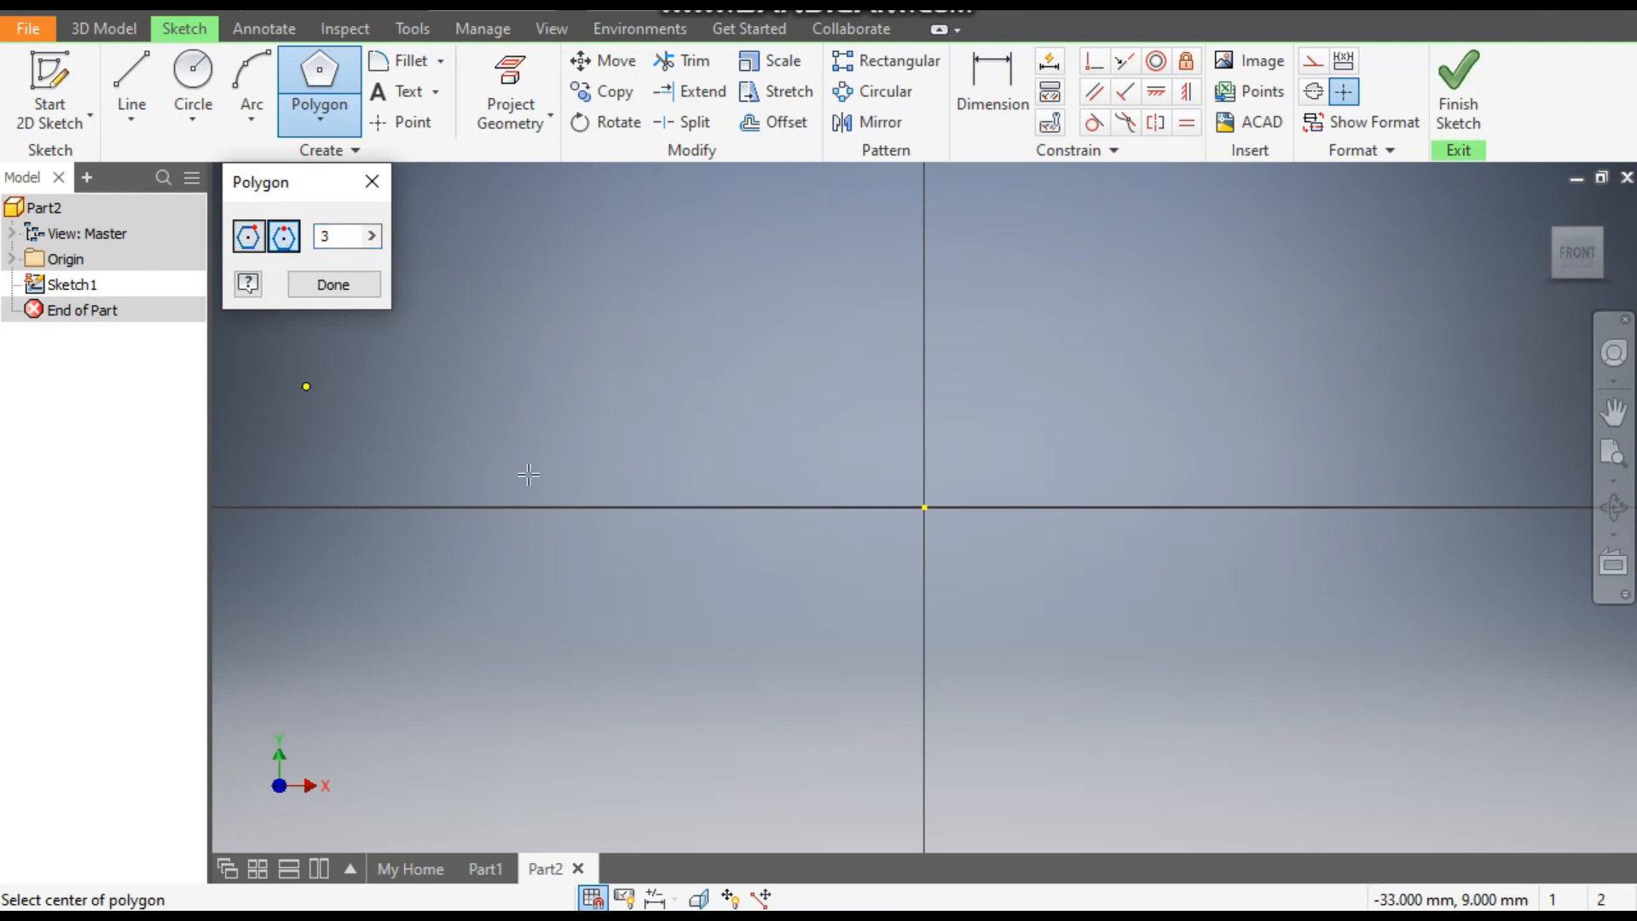
{"action": "mouse_move", "coordinate": [925, 509]}
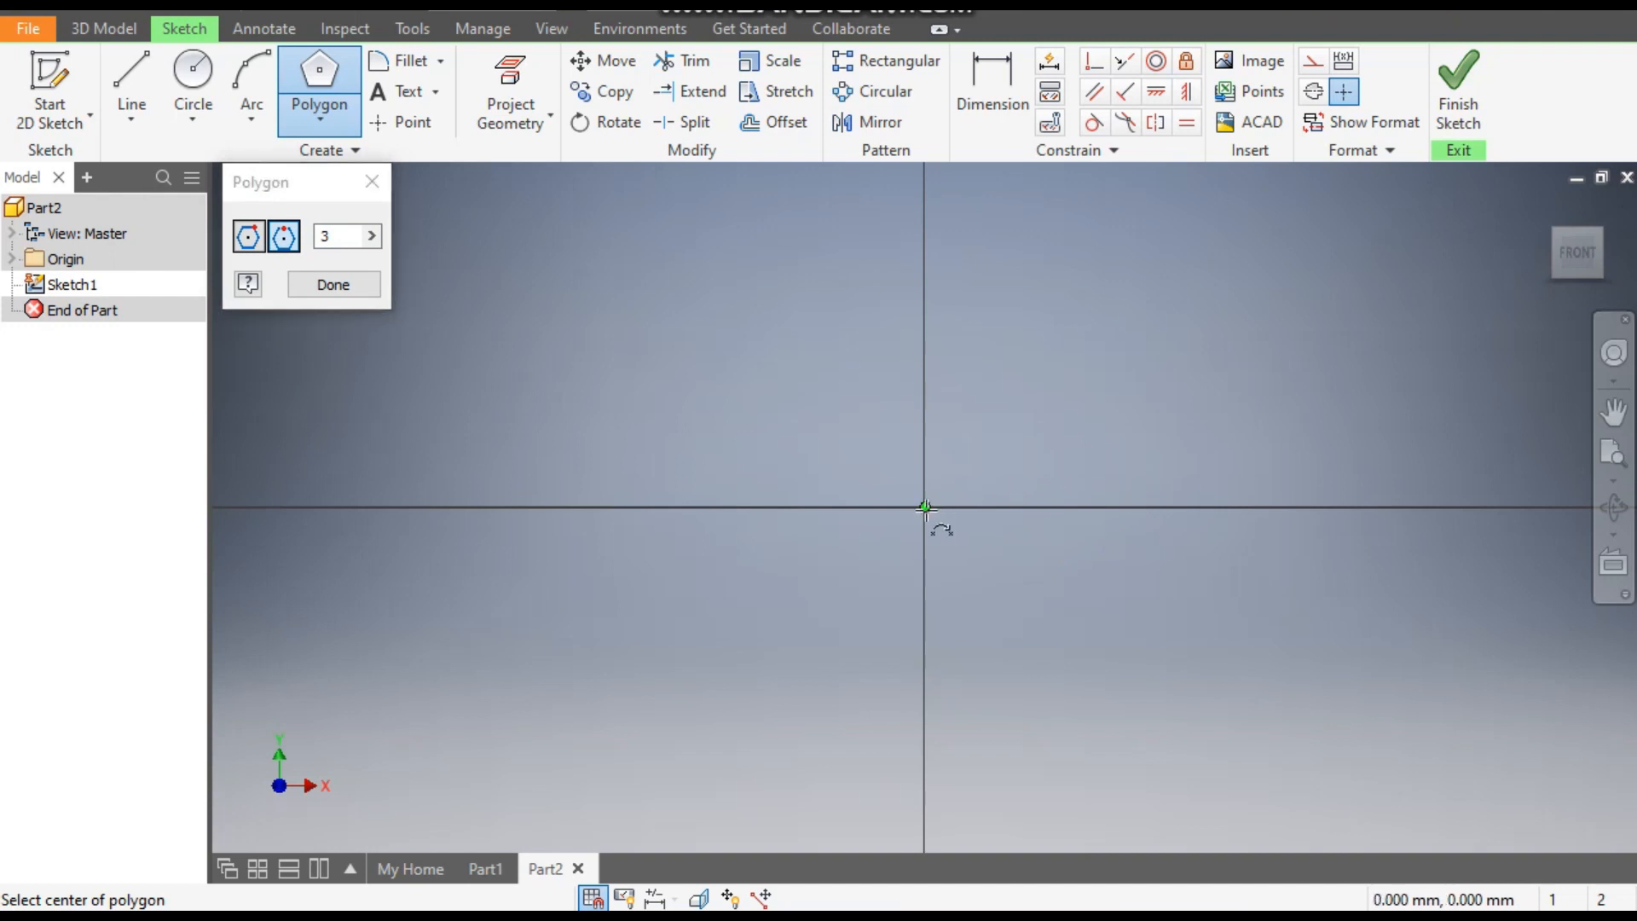
{"action": "left_click", "coordinate": [924, 508]}
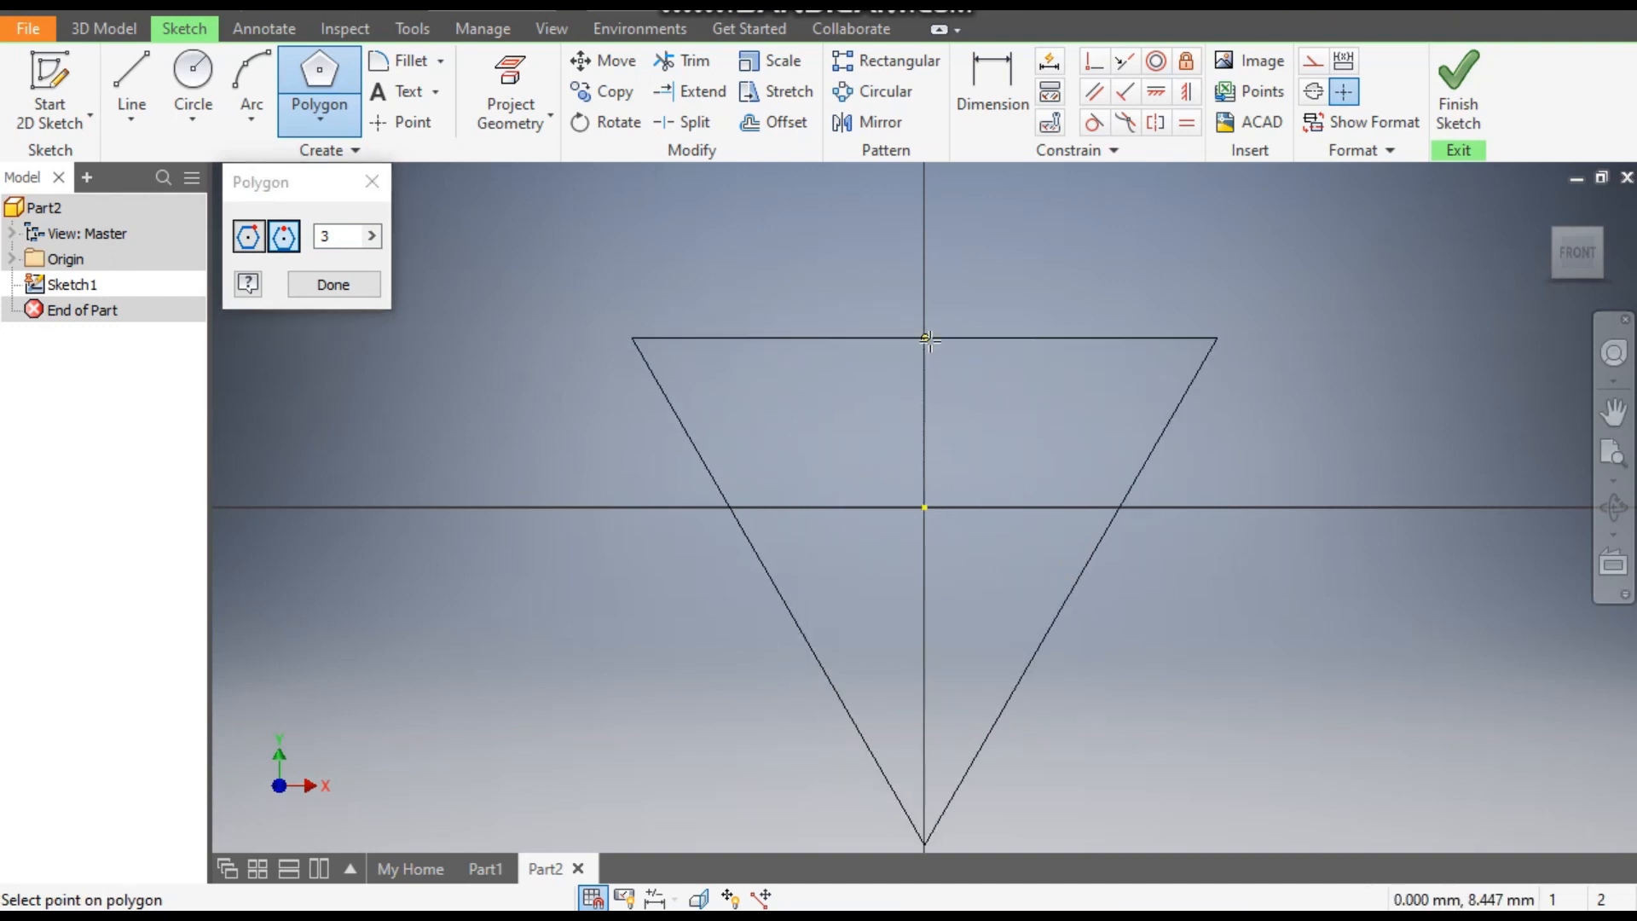
{"action": "left_click", "coordinate": [925, 589]}
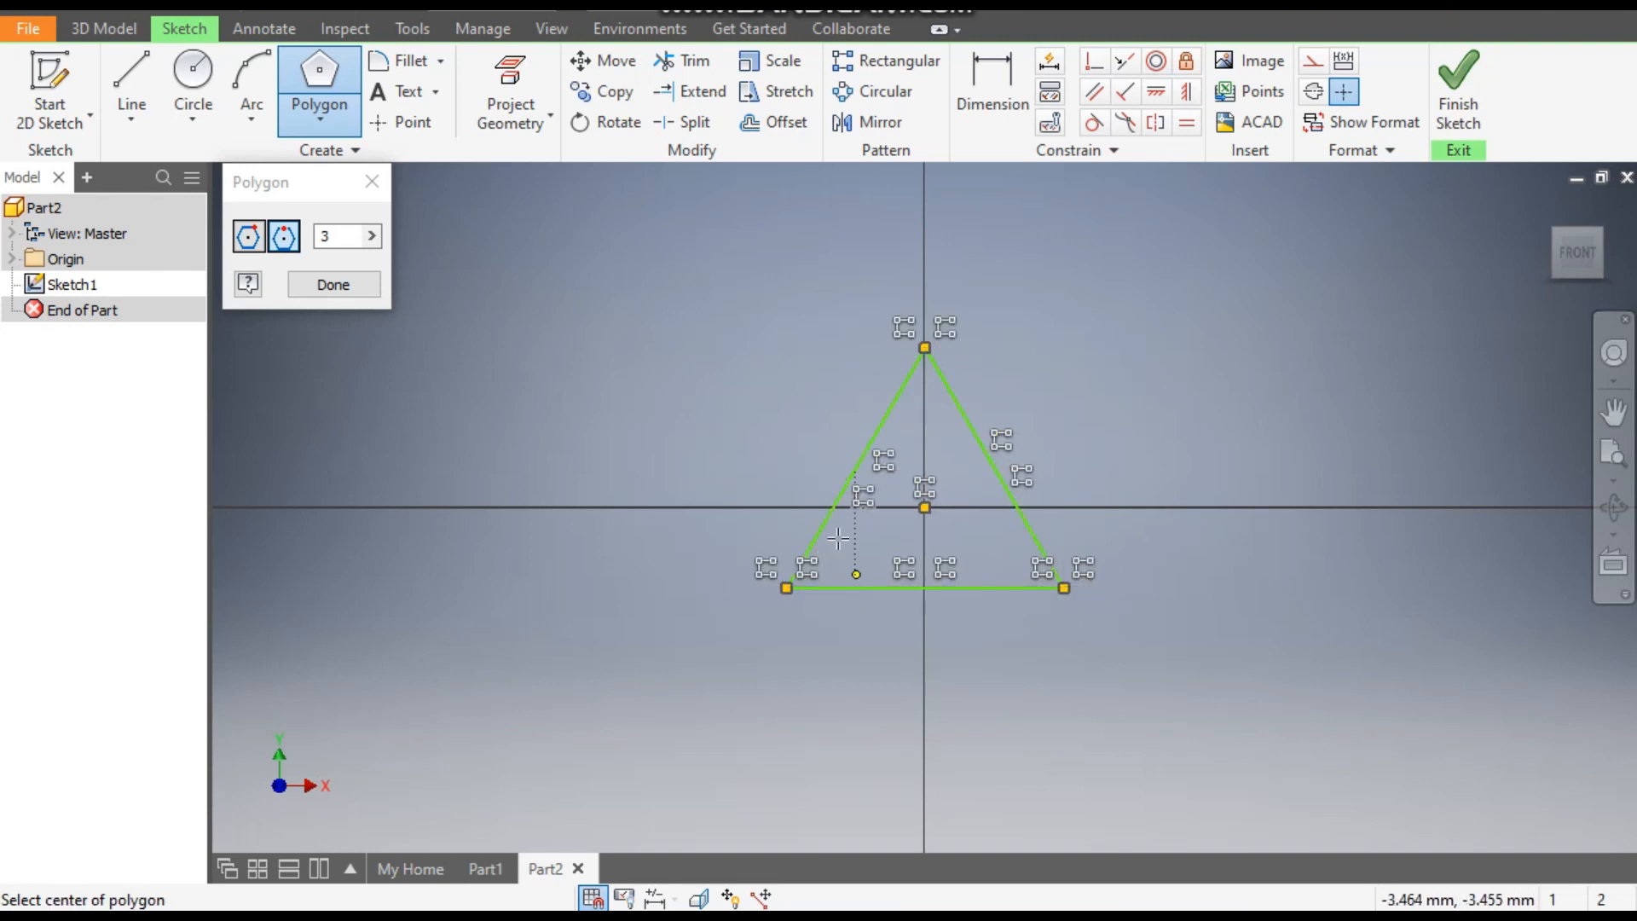
{"action": "left_click", "coordinate": [333, 285]}
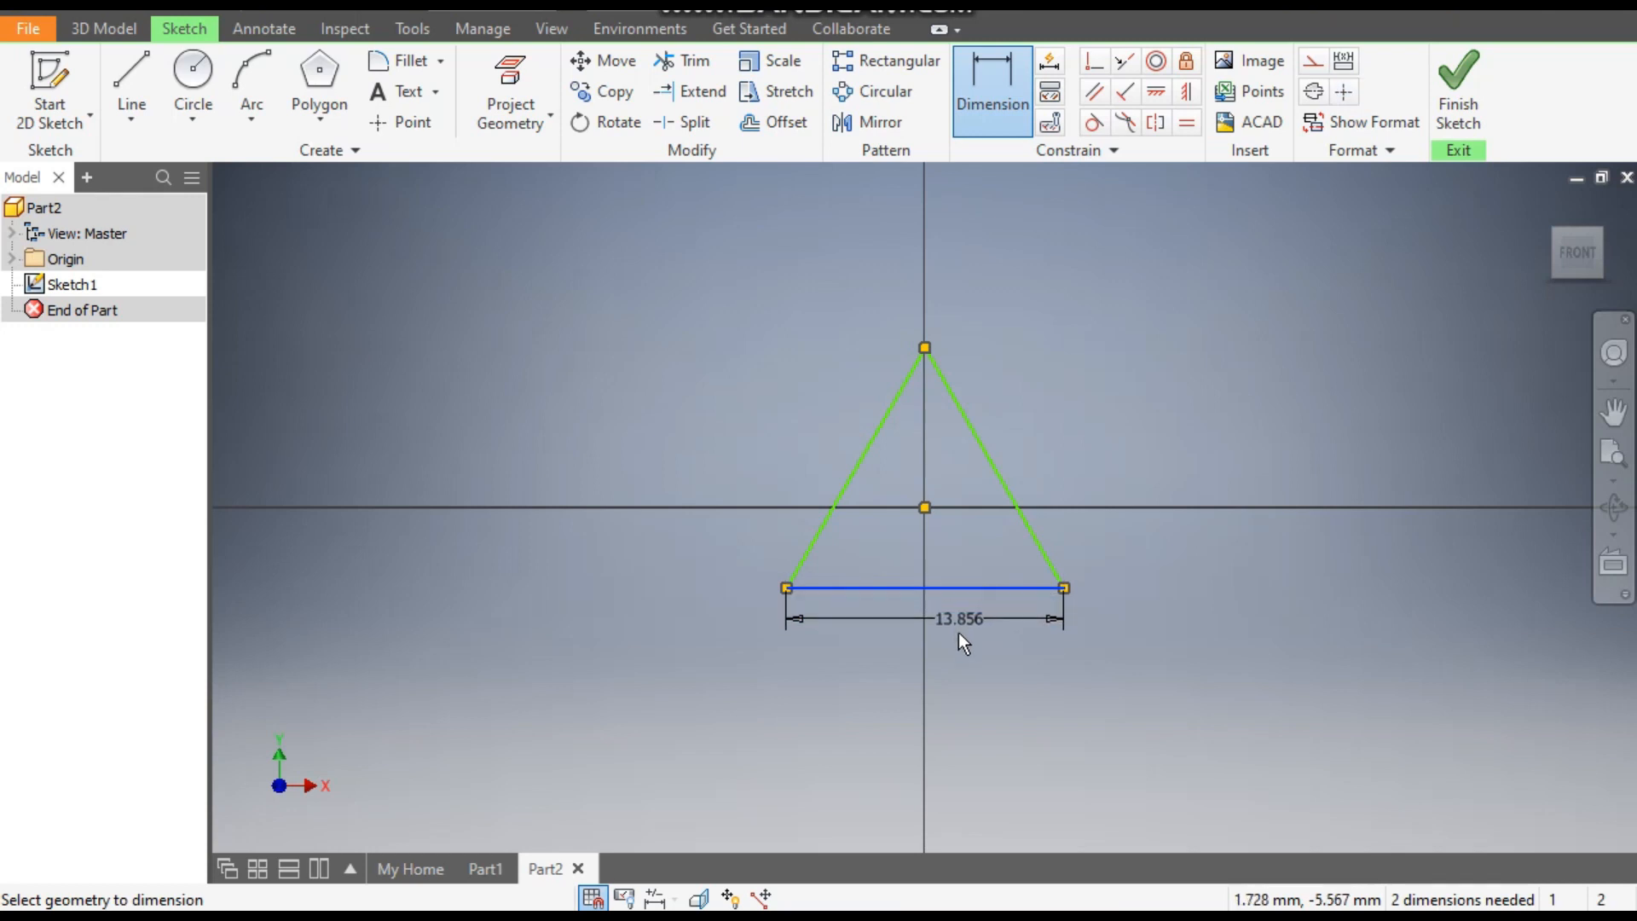
Step: Dimension the triangle's base to 2 mm, fully constraining it, and finish Sketch1
{"action": "left_click", "coordinate": [952, 617]}
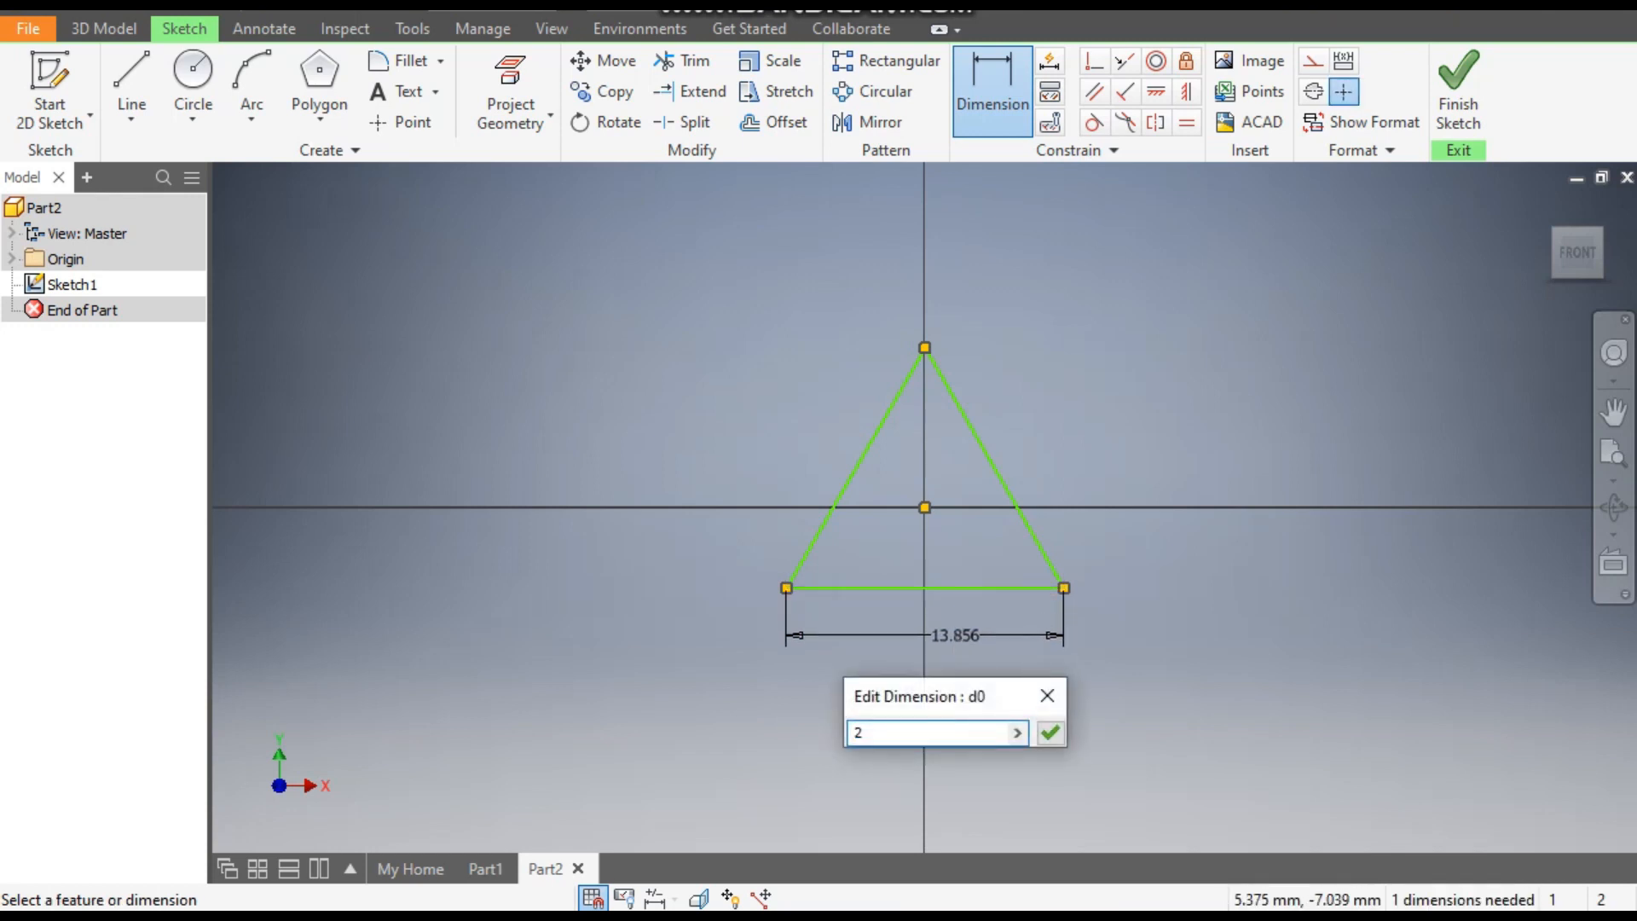
{"action": "left_click", "coordinate": [1049, 731]}
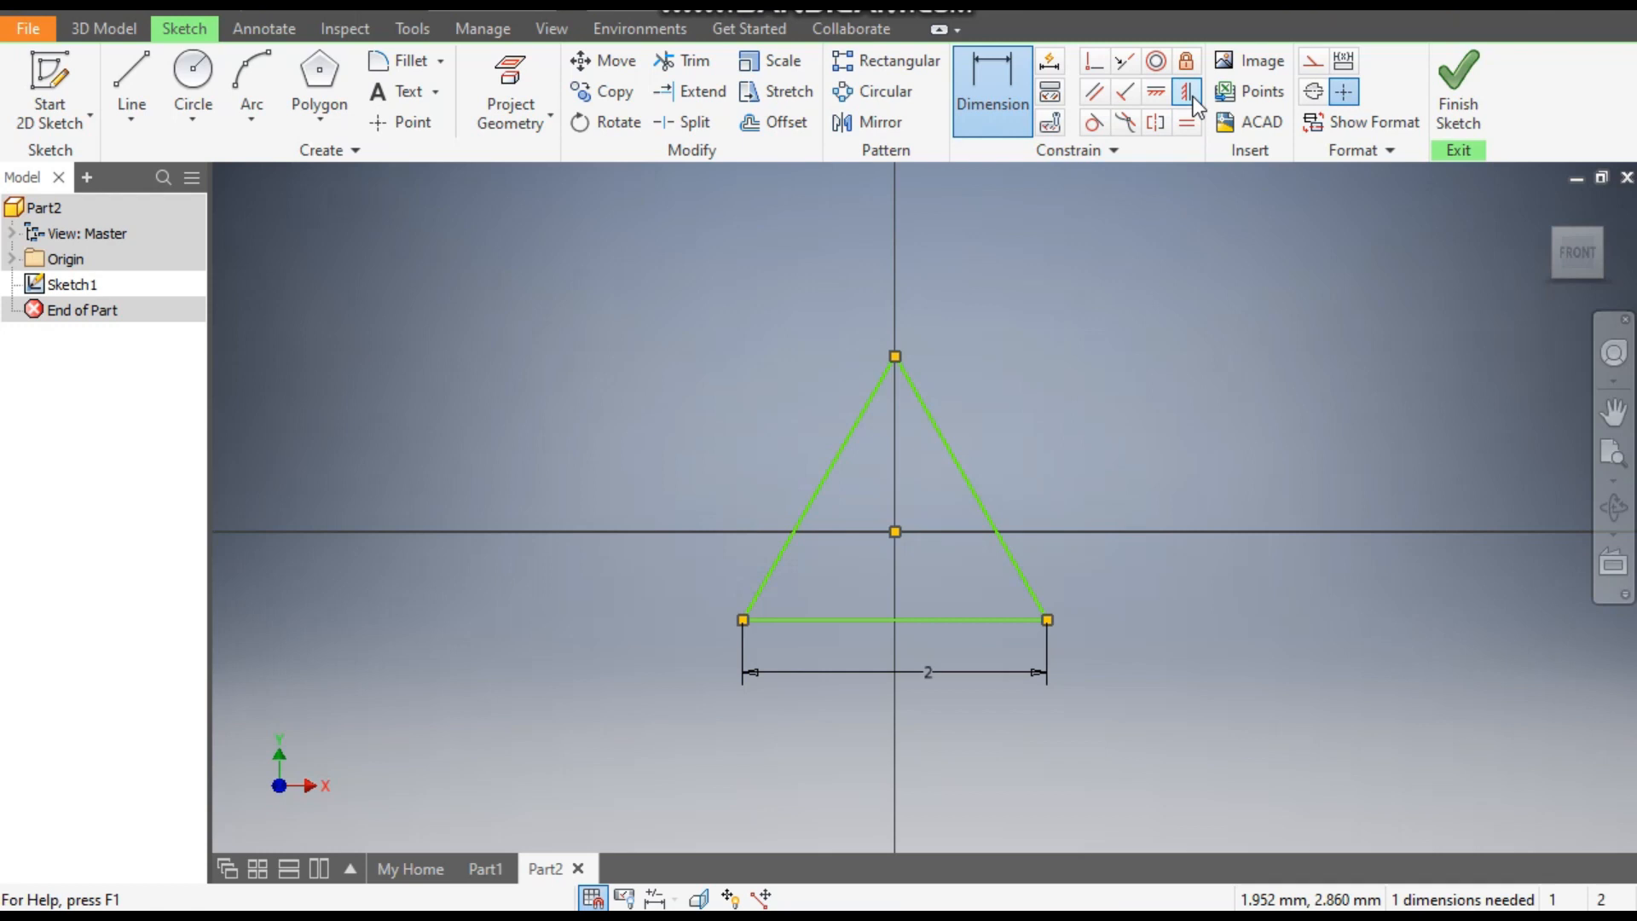
{"action": "mouse_move", "coordinate": [1191, 99]}
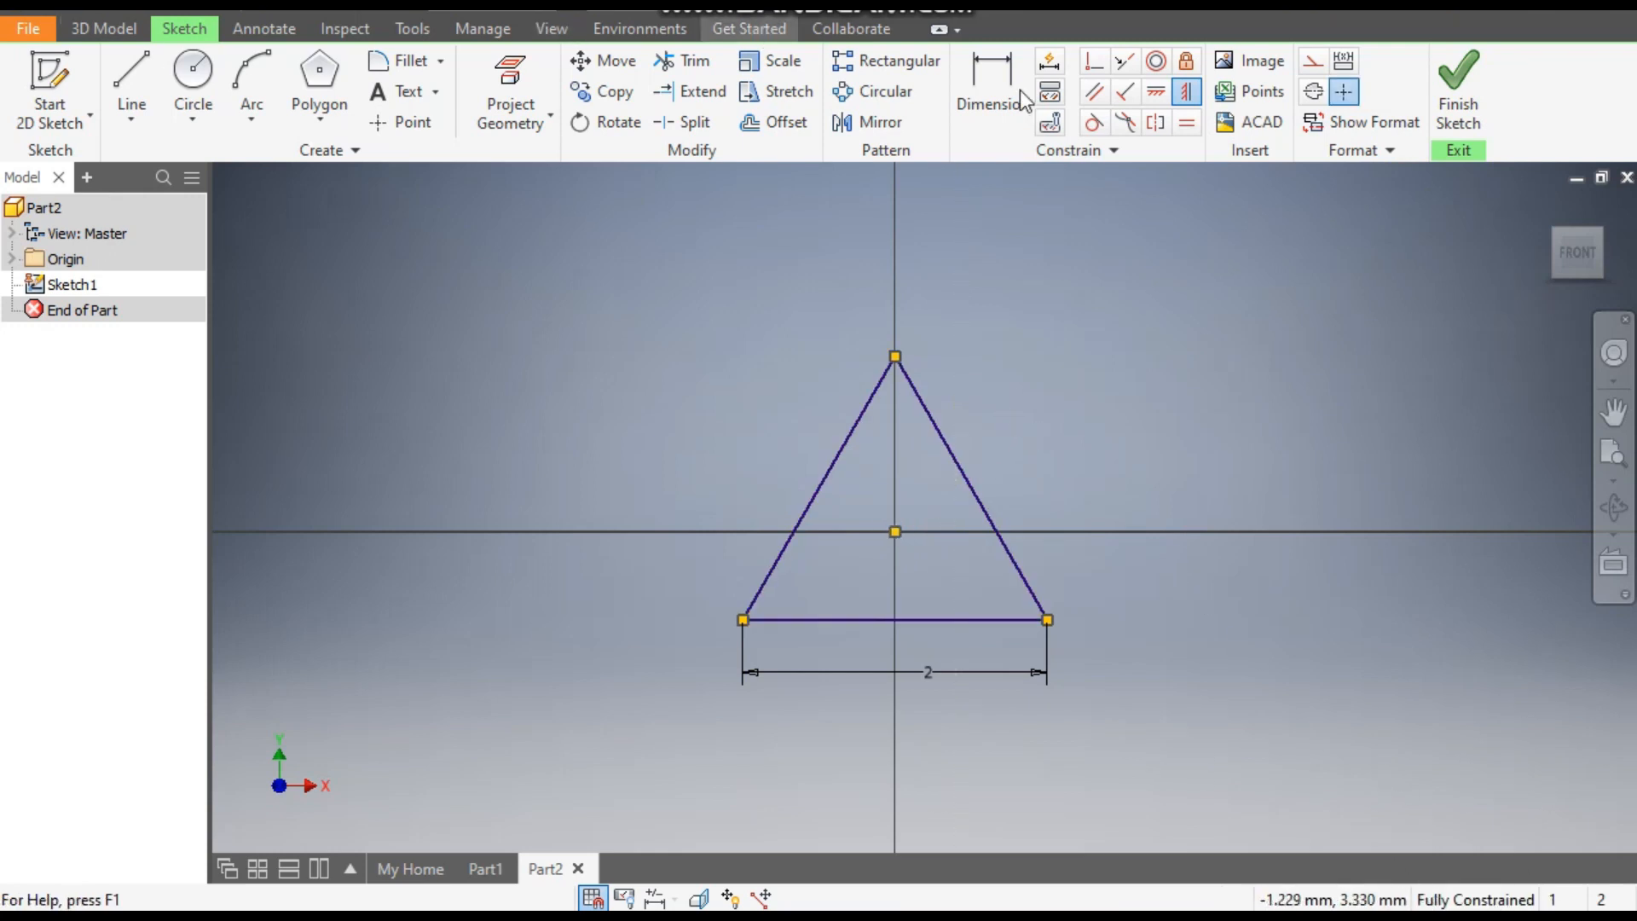
{"action": "left_click", "coordinate": [1458, 88]}
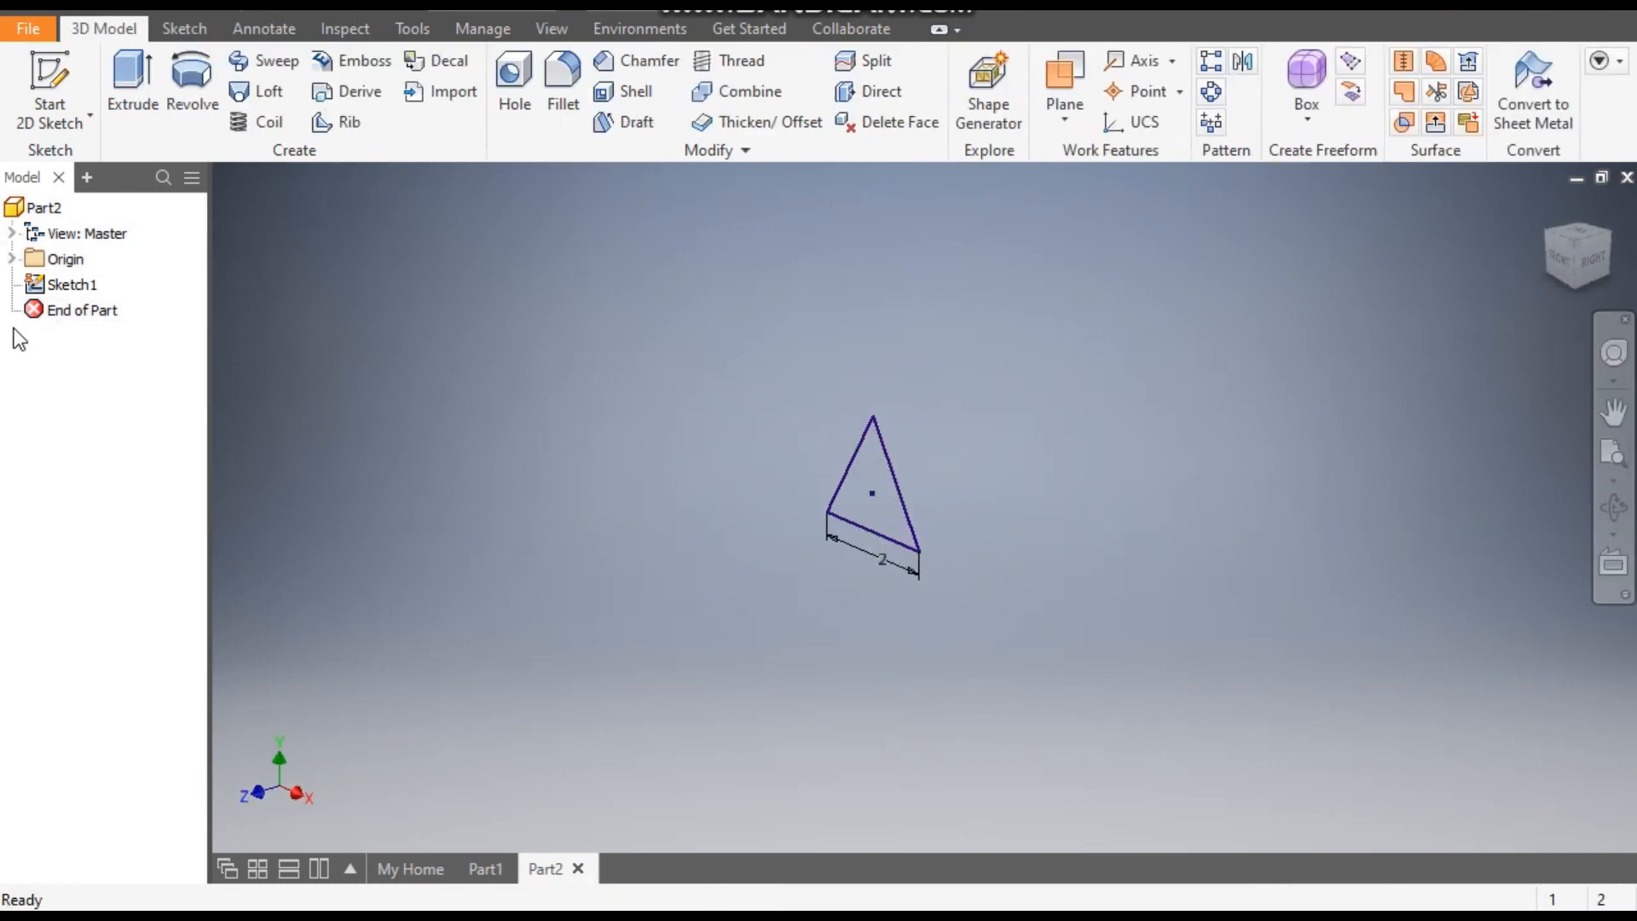
Step: Start Sketch2 on the YZ origin plane selected from the model browser
{"action": "left_click", "coordinate": [93, 285]}
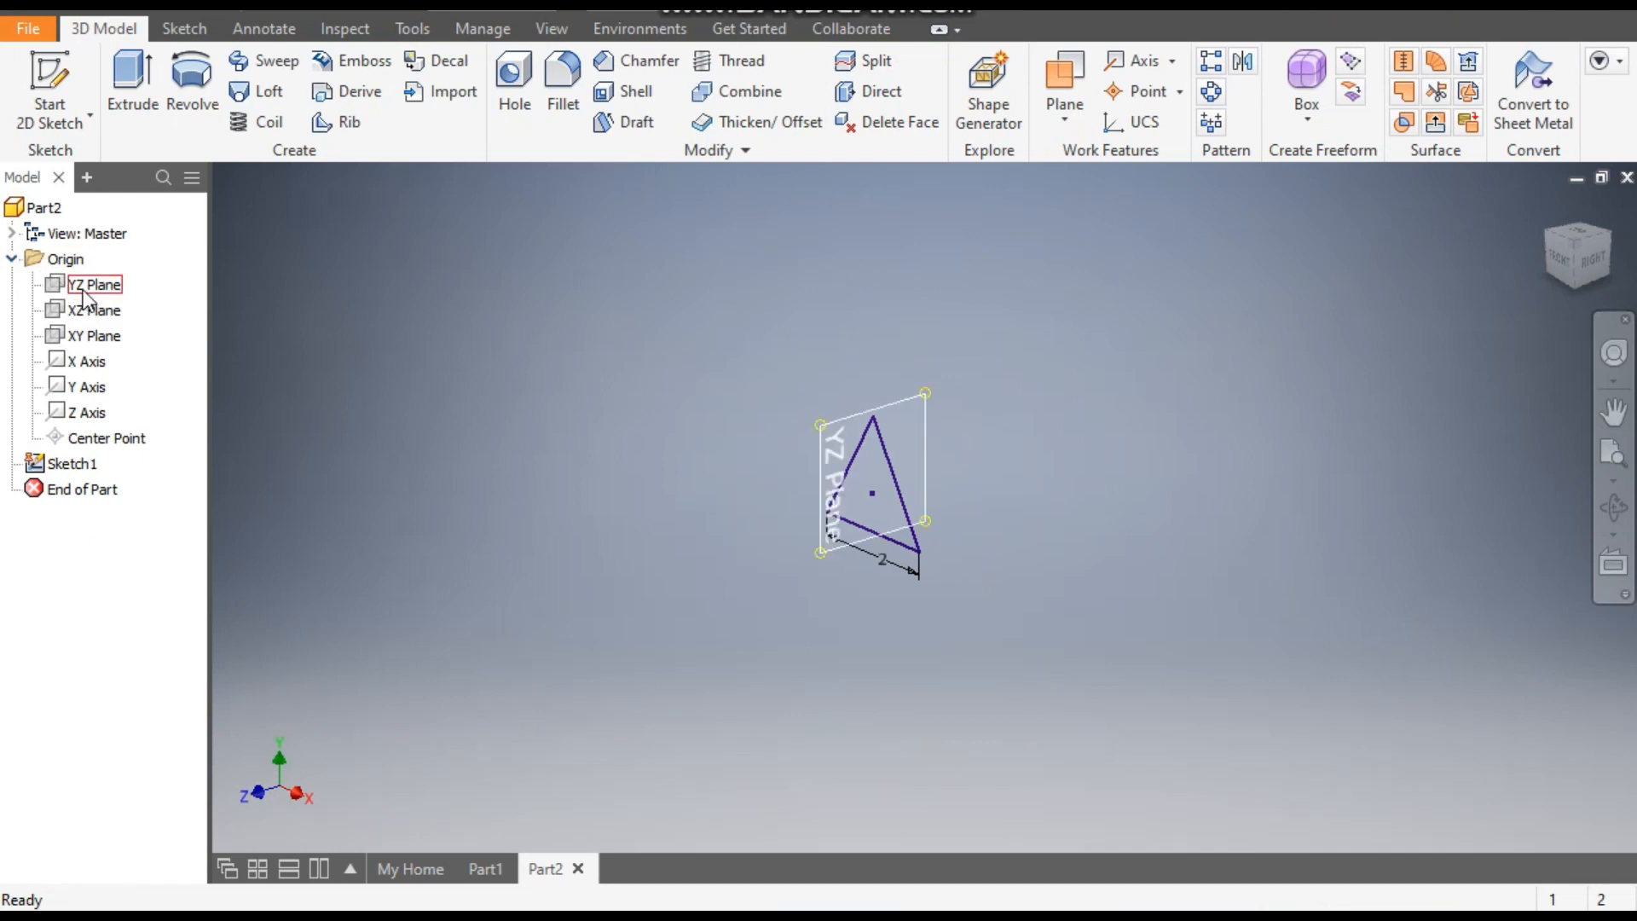
{"action": "left_click", "coordinate": [93, 285]}
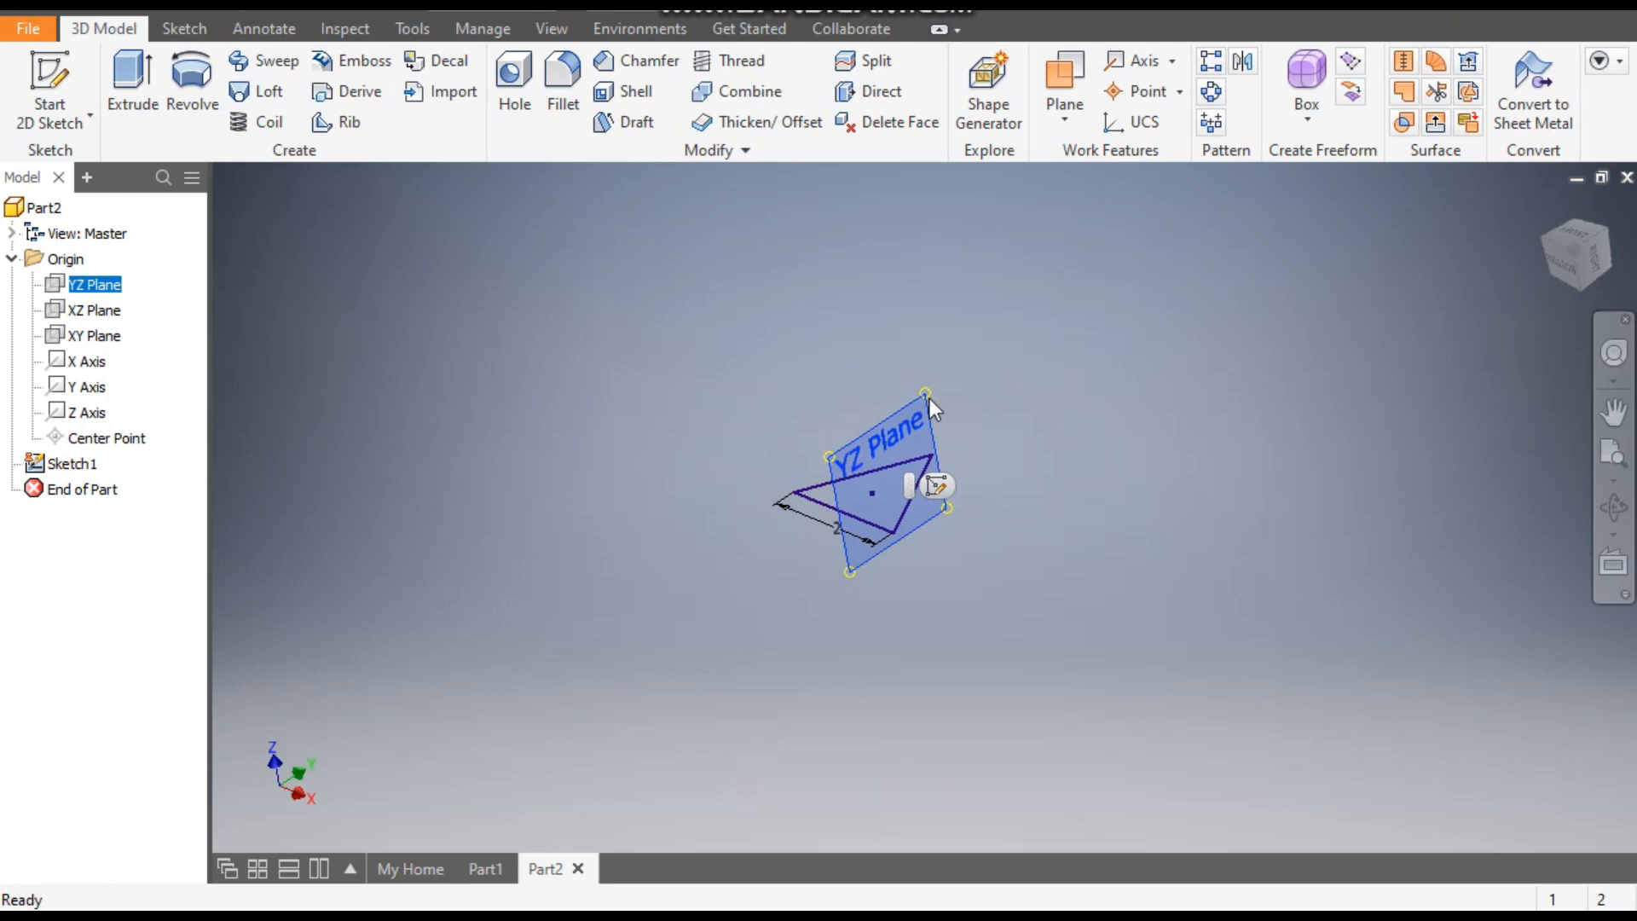
{"action": "mouse_move", "coordinate": [940, 487]}
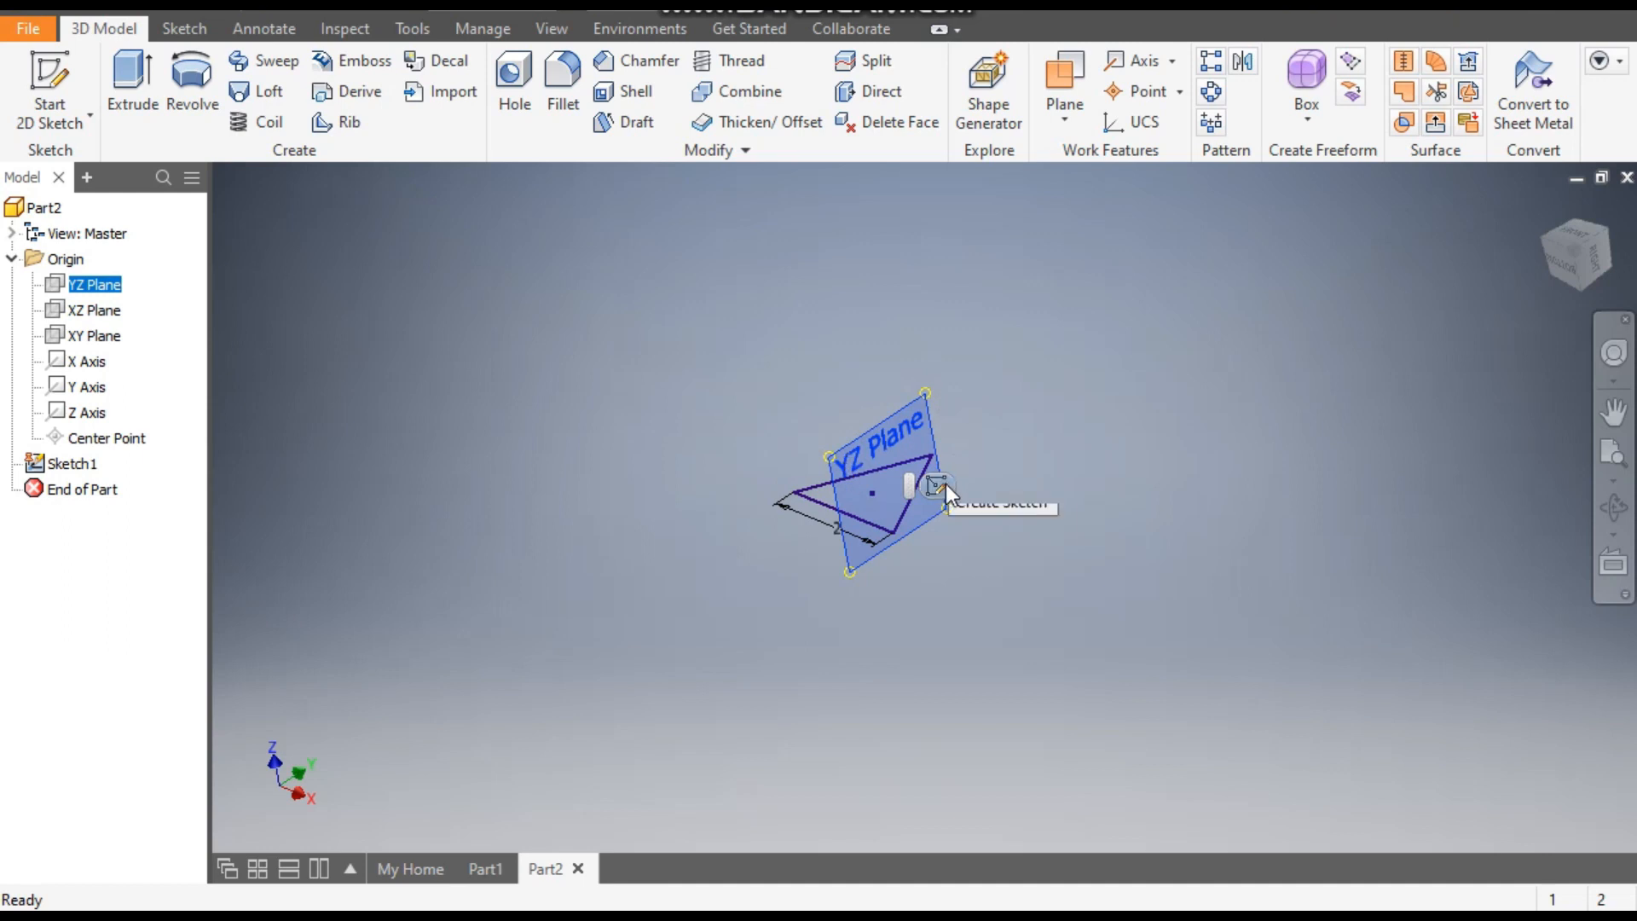
{"action": "left_click", "coordinate": [938, 486]}
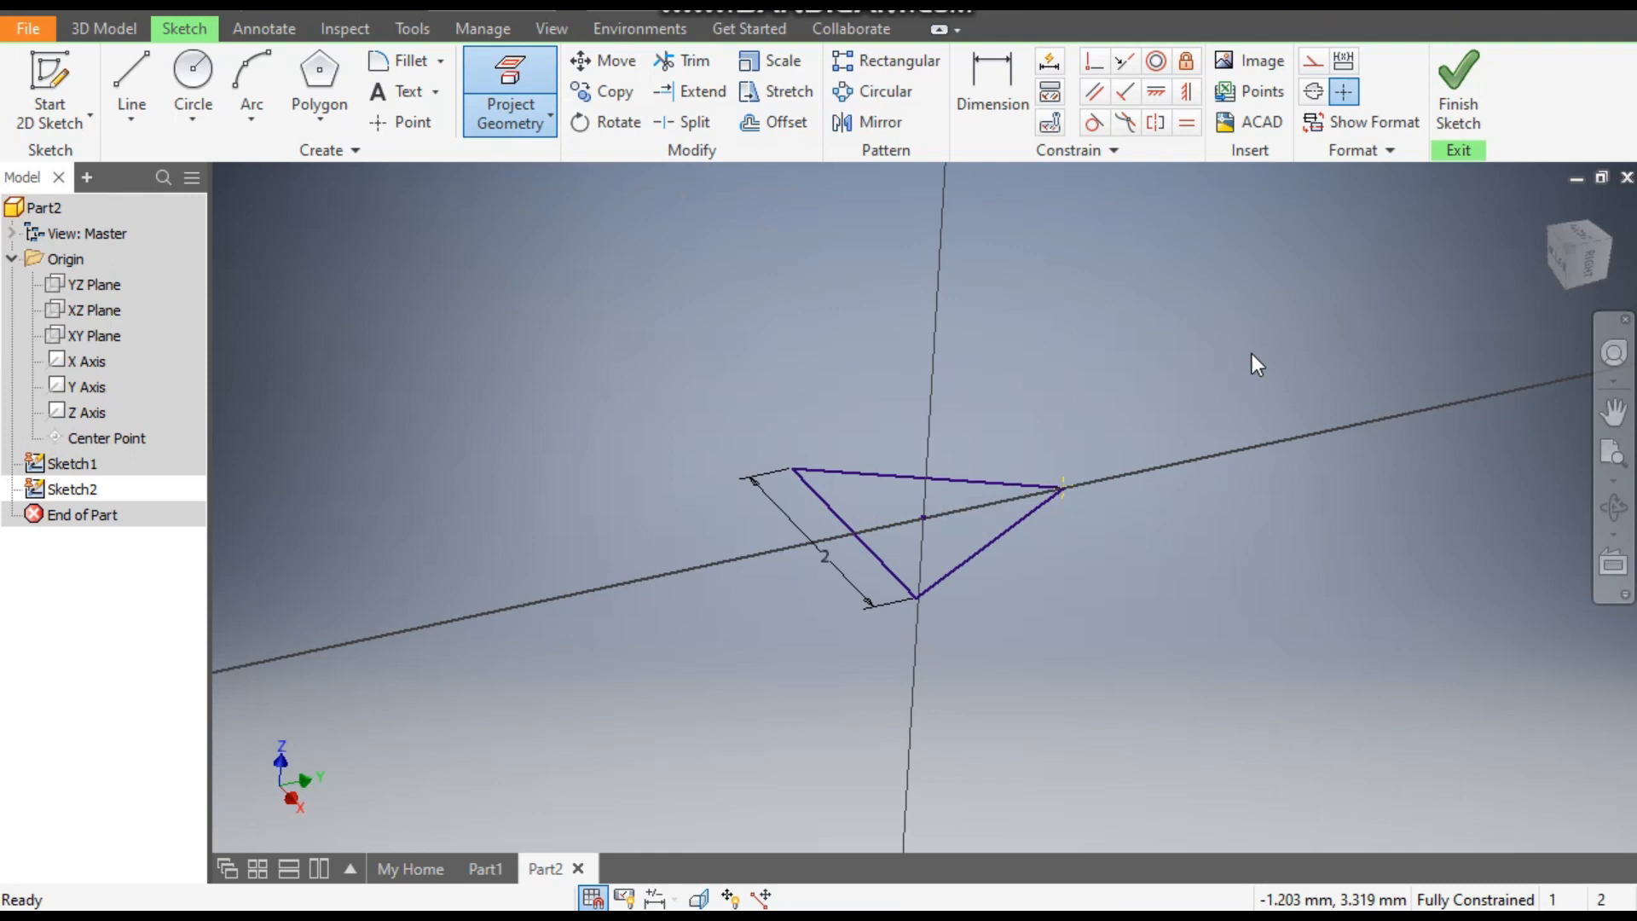
{"action": "mouse_move", "coordinate": [334, 331]}
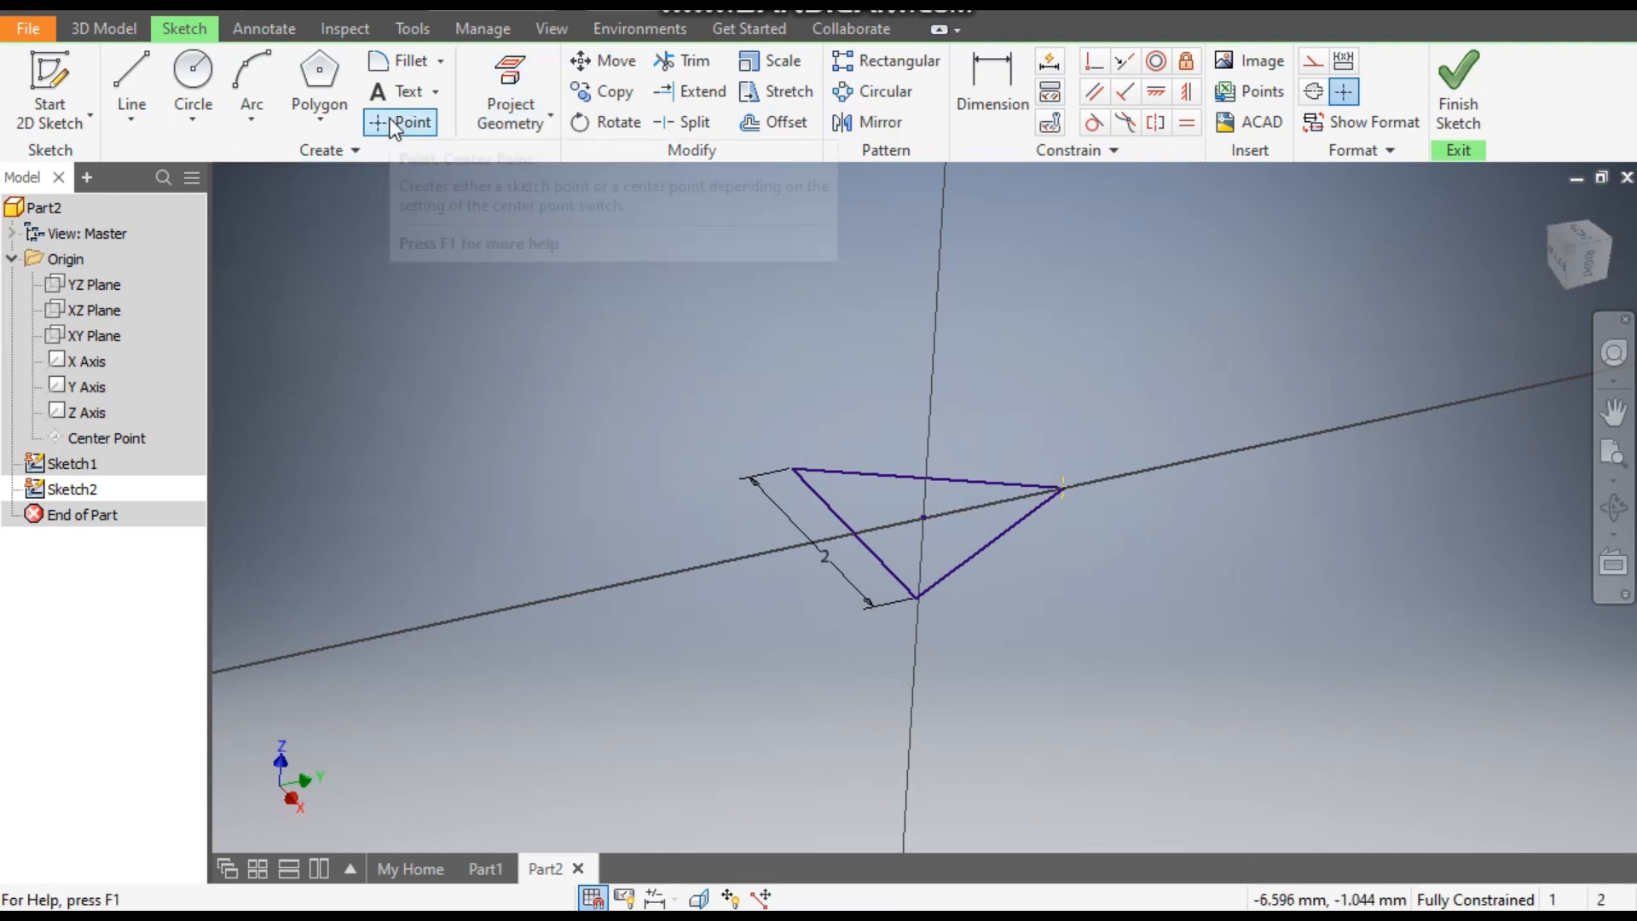
Step: Place a sketch point on the vertical axis above the projected triangle
{"action": "left_click", "coordinate": [131, 78]}
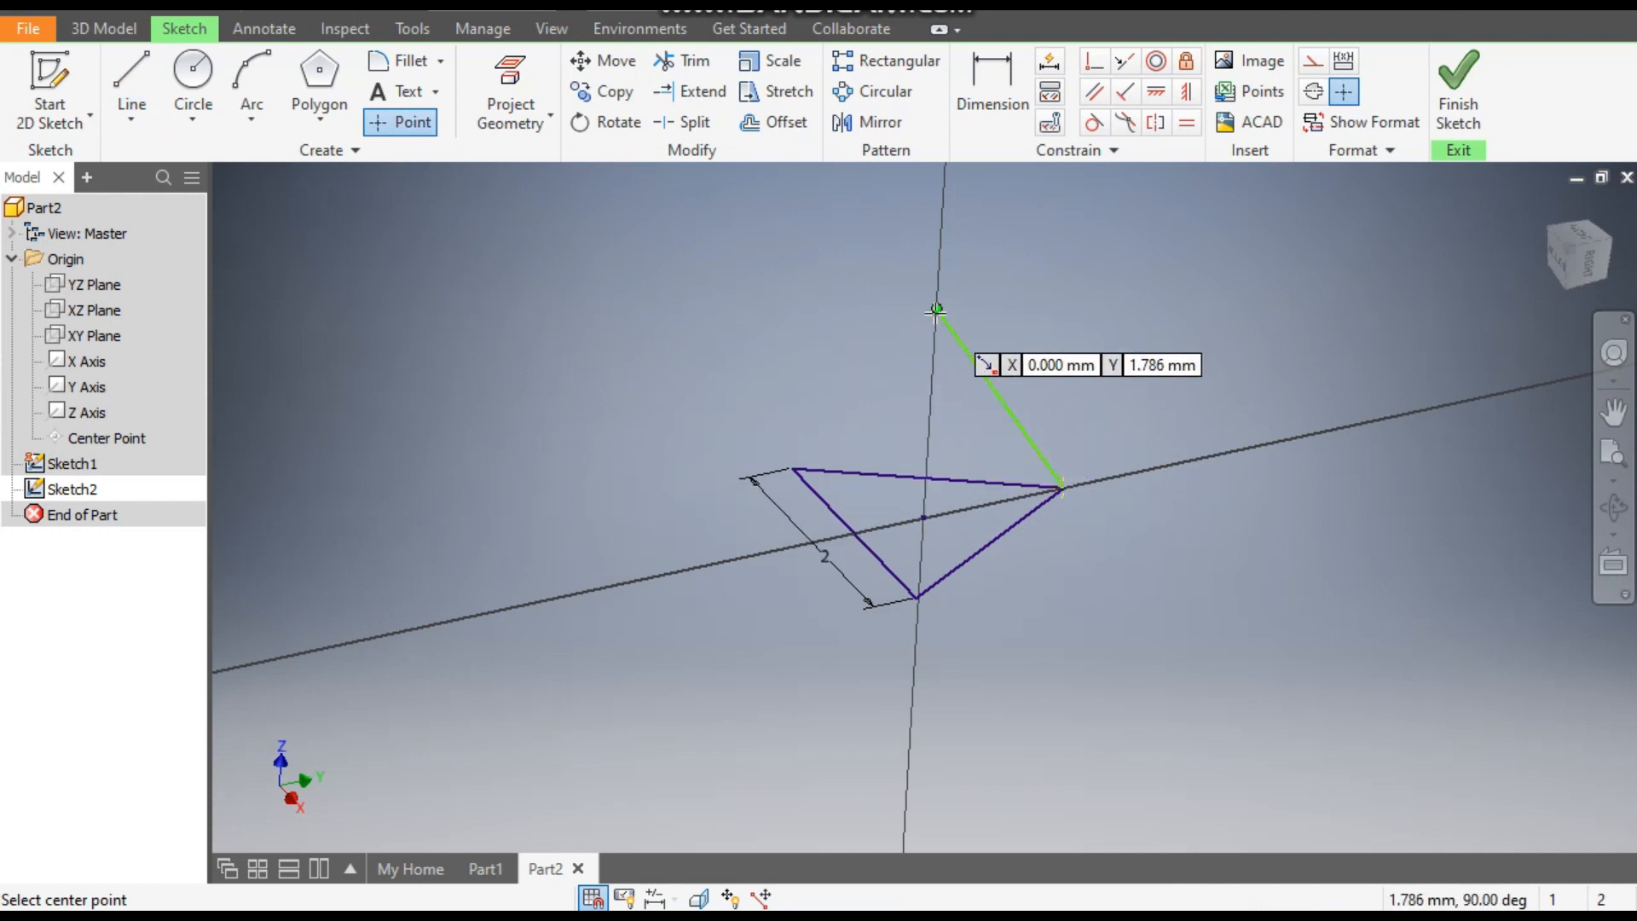
{"action": "mouse_move", "coordinate": [1337, 379]}
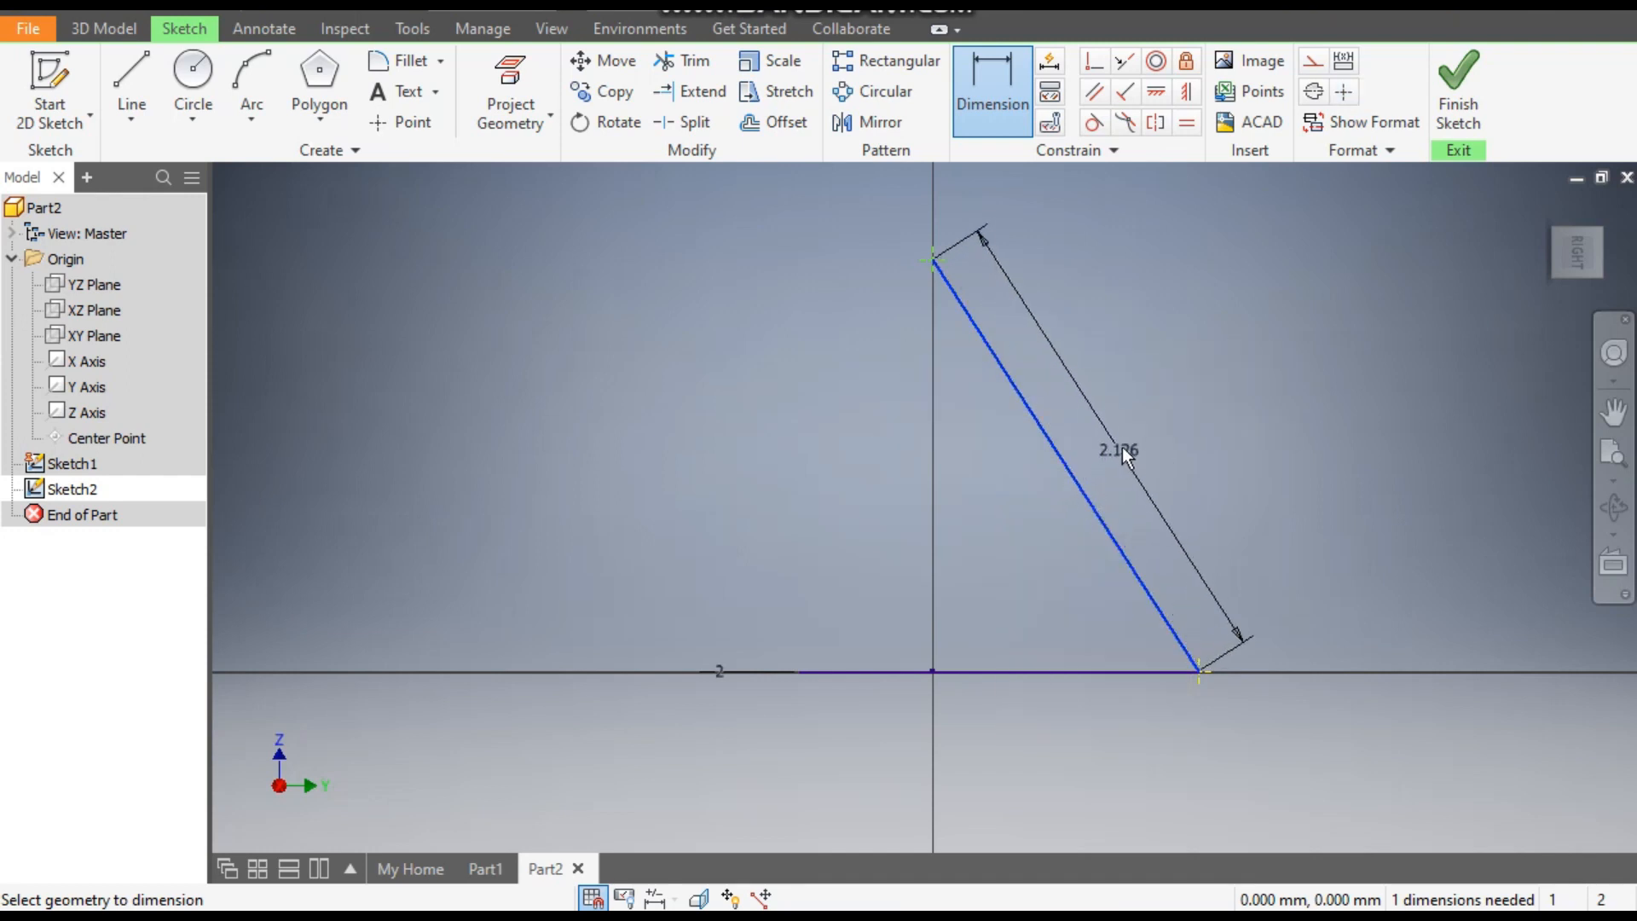
Step: Fix the apex point 2 mm from the triangle corner and make the joining line construction geometry
{"action": "left_click", "coordinate": [1122, 450]}
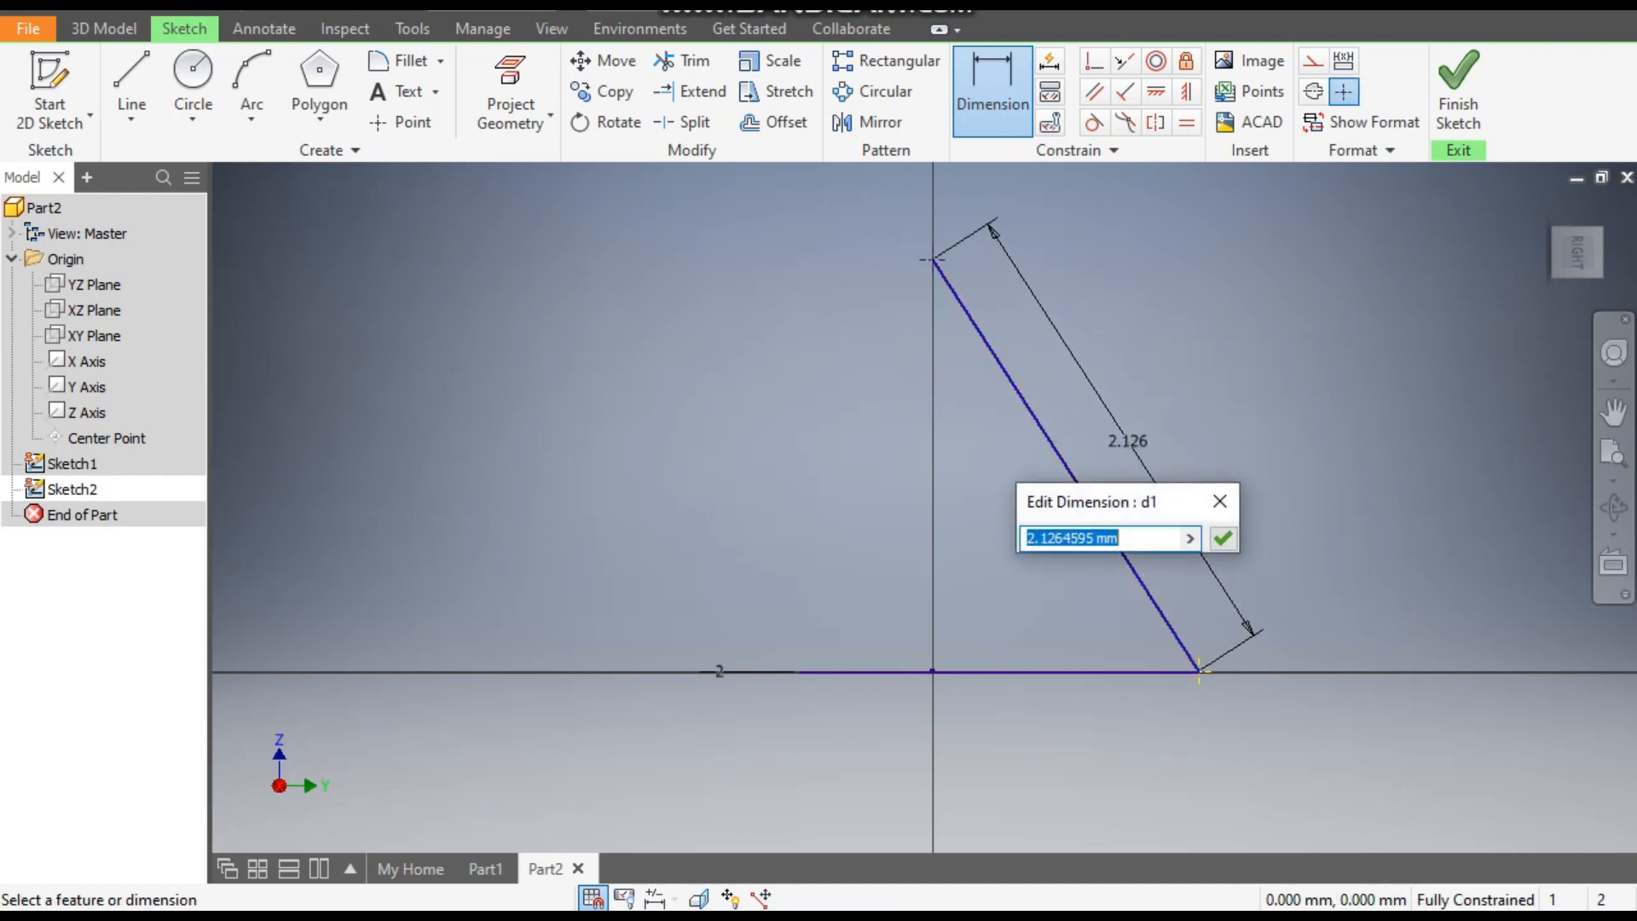
{"action": "left_click", "coordinate": [1221, 537]}
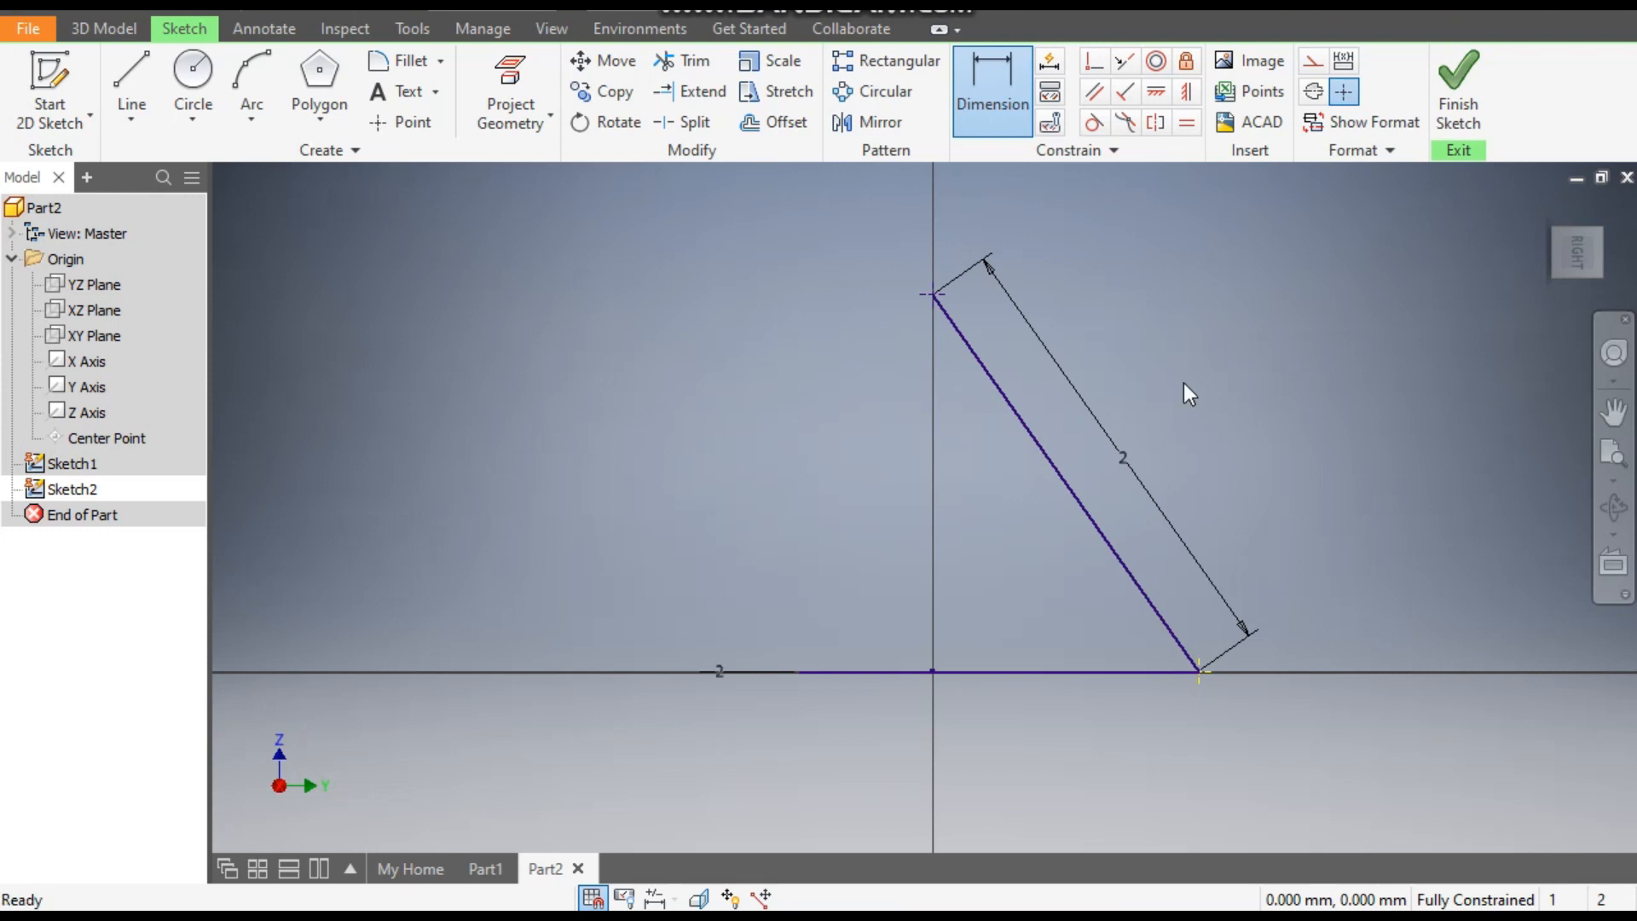
{"action": "left_click", "coordinate": [990, 92]}
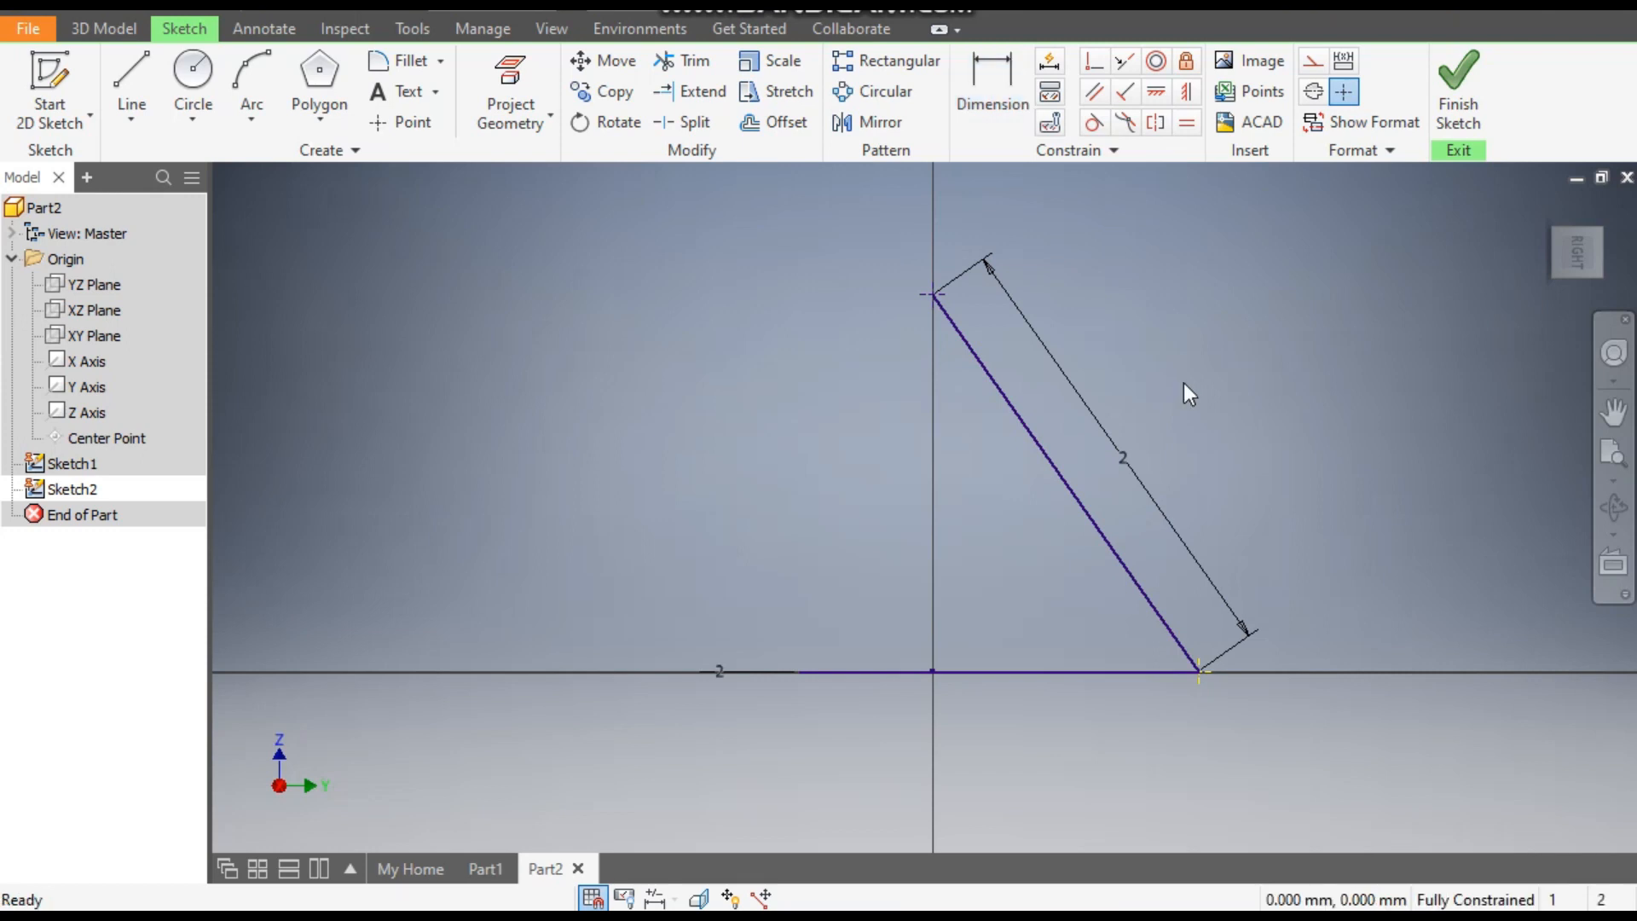
{"action": "left_click", "coordinate": [1064, 471]}
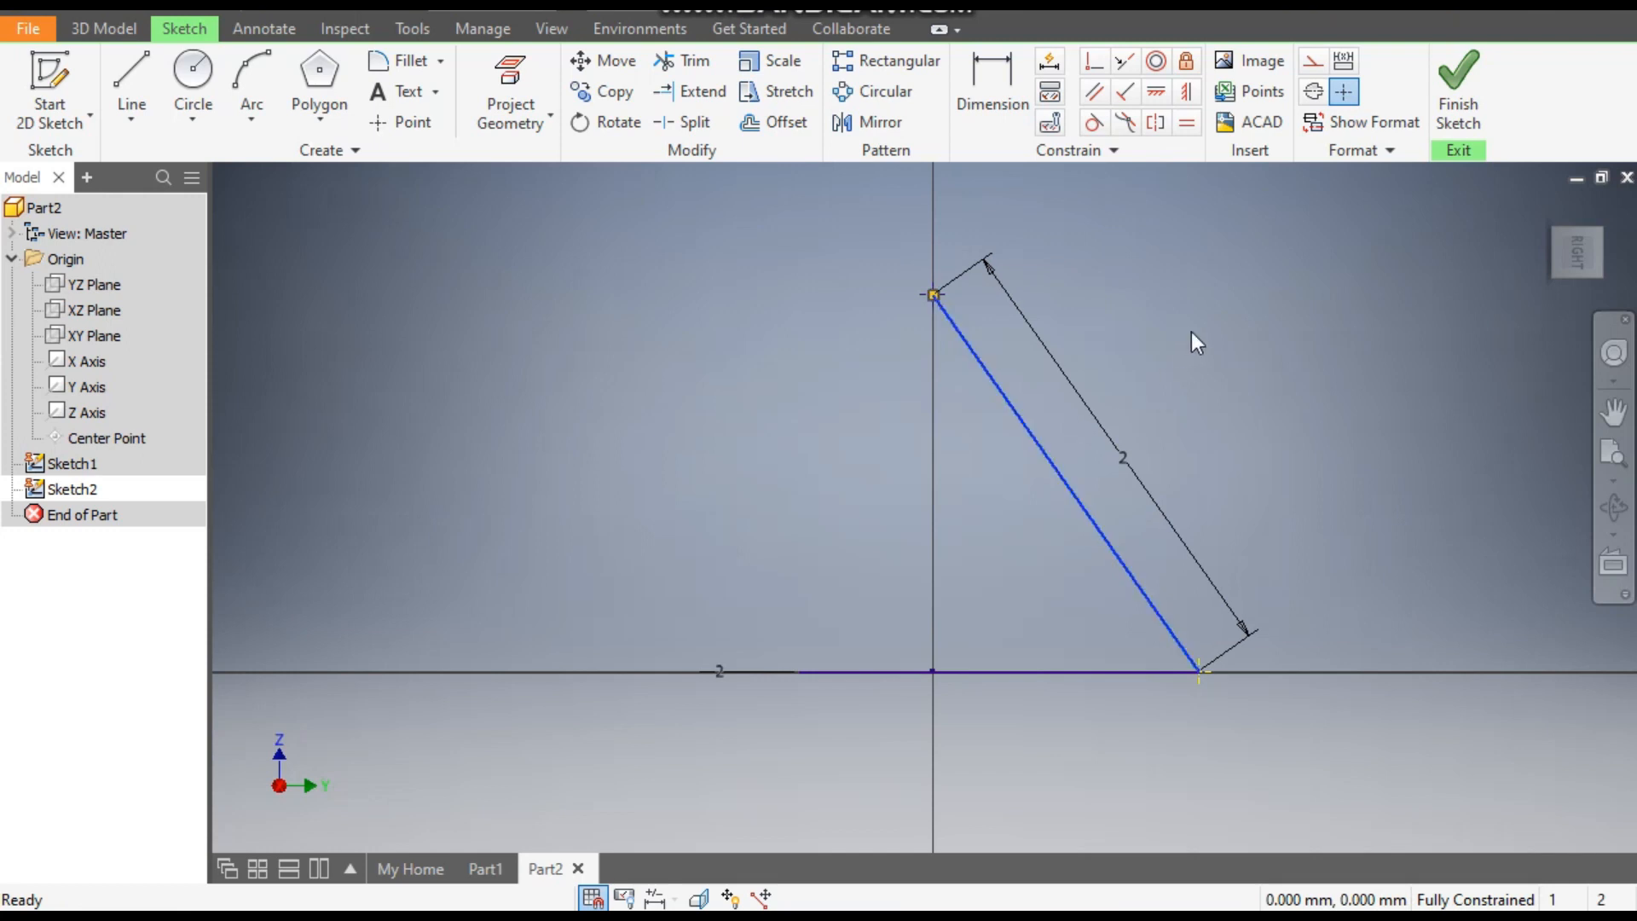
{"action": "mouse_move", "coordinate": [1315, 61]}
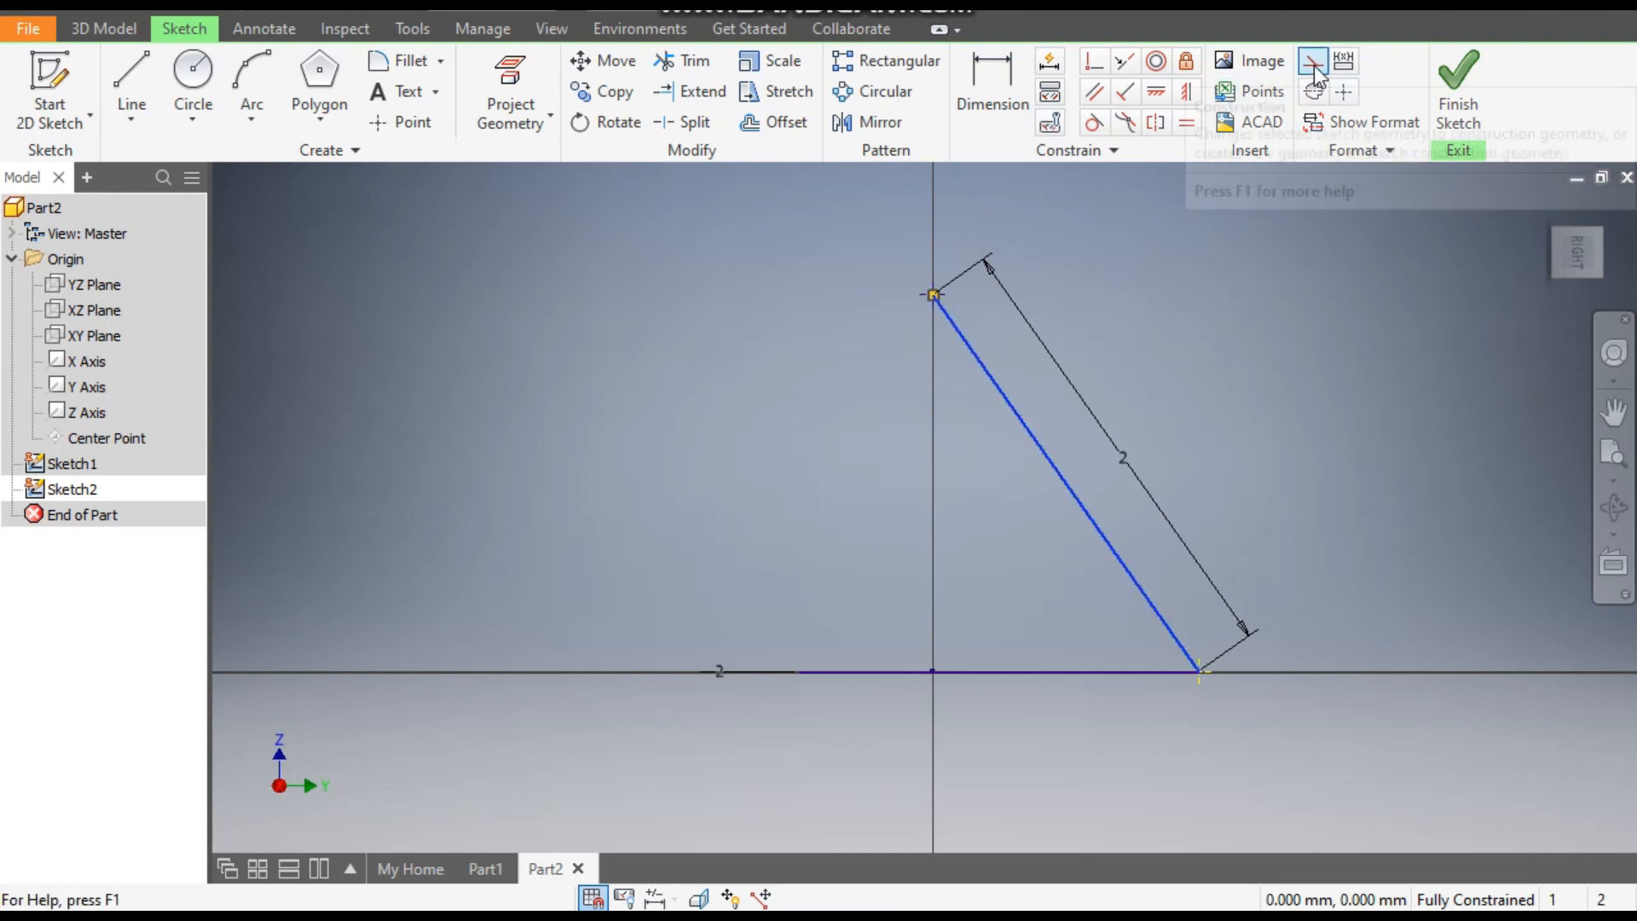
{"action": "left_click", "coordinate": [1316, 60]}
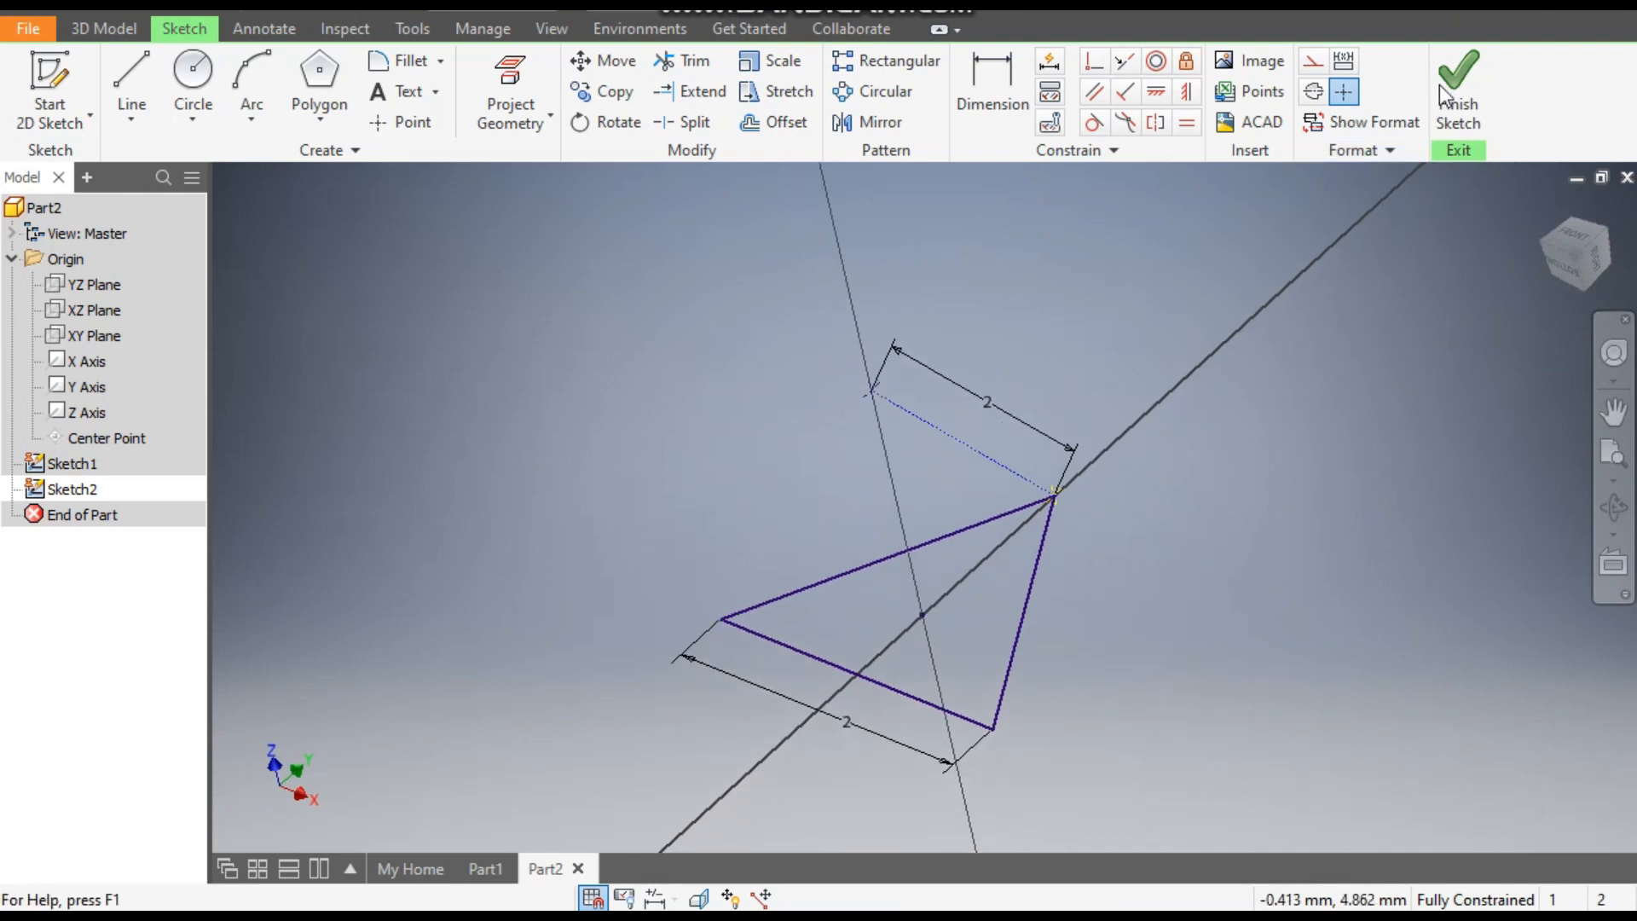
Step: Finish Sketch2 and loft the triangle to the apex point, creating the Loft1 tetrahedron solid
{"action": "left_click", "coordinate": [1458, 88]}
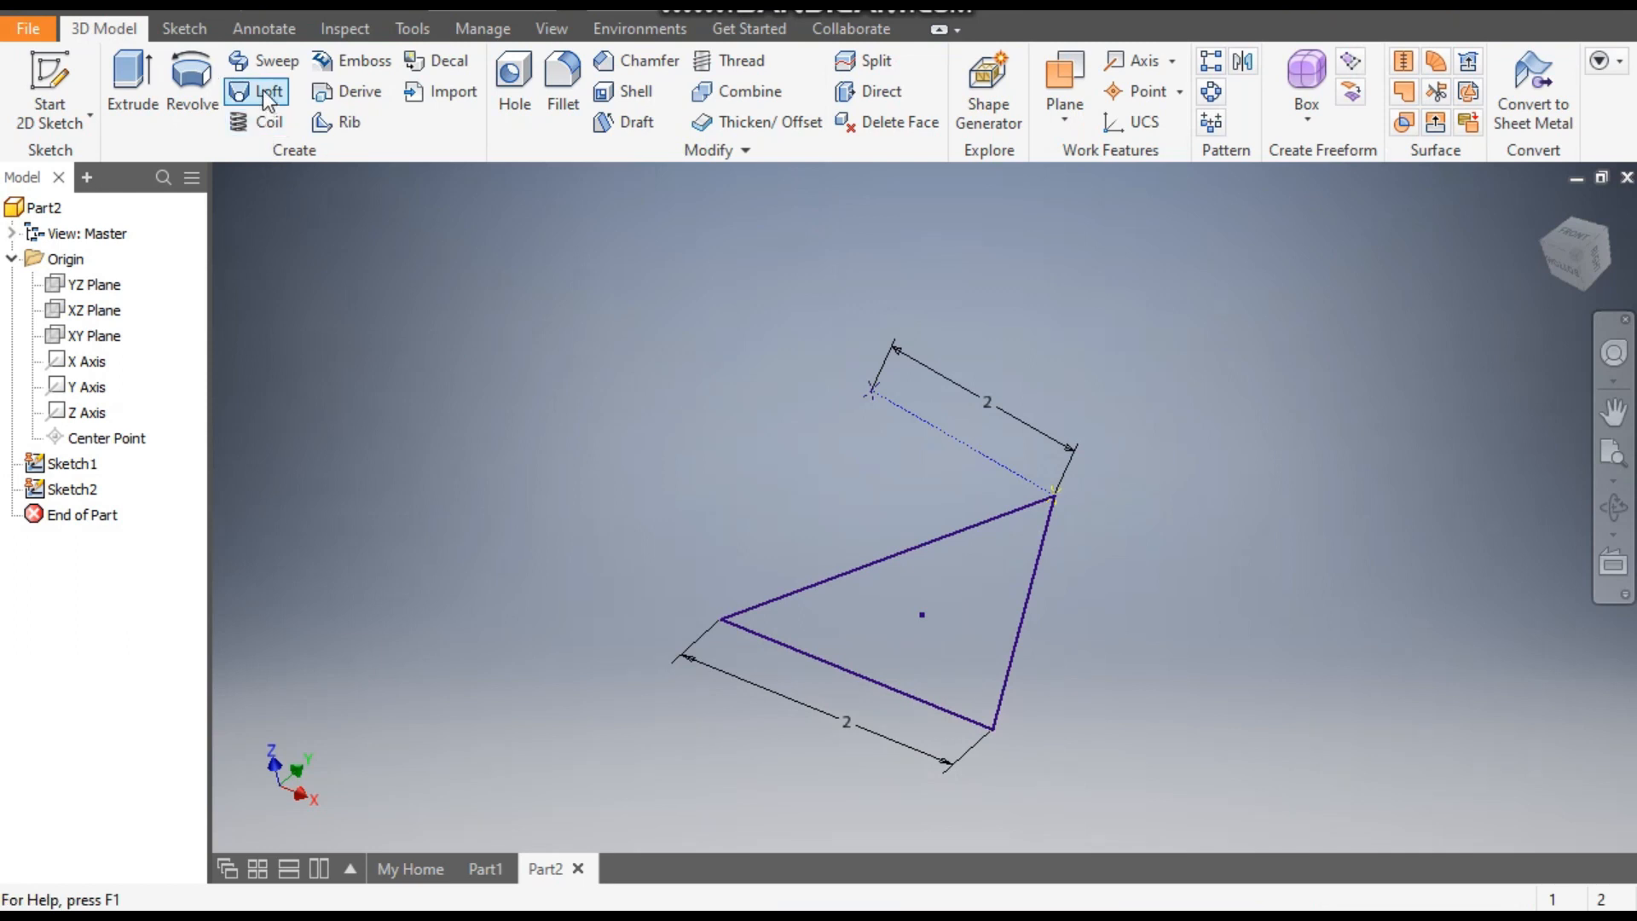
{"action": "left_click", "coordinate": [268, 91]}
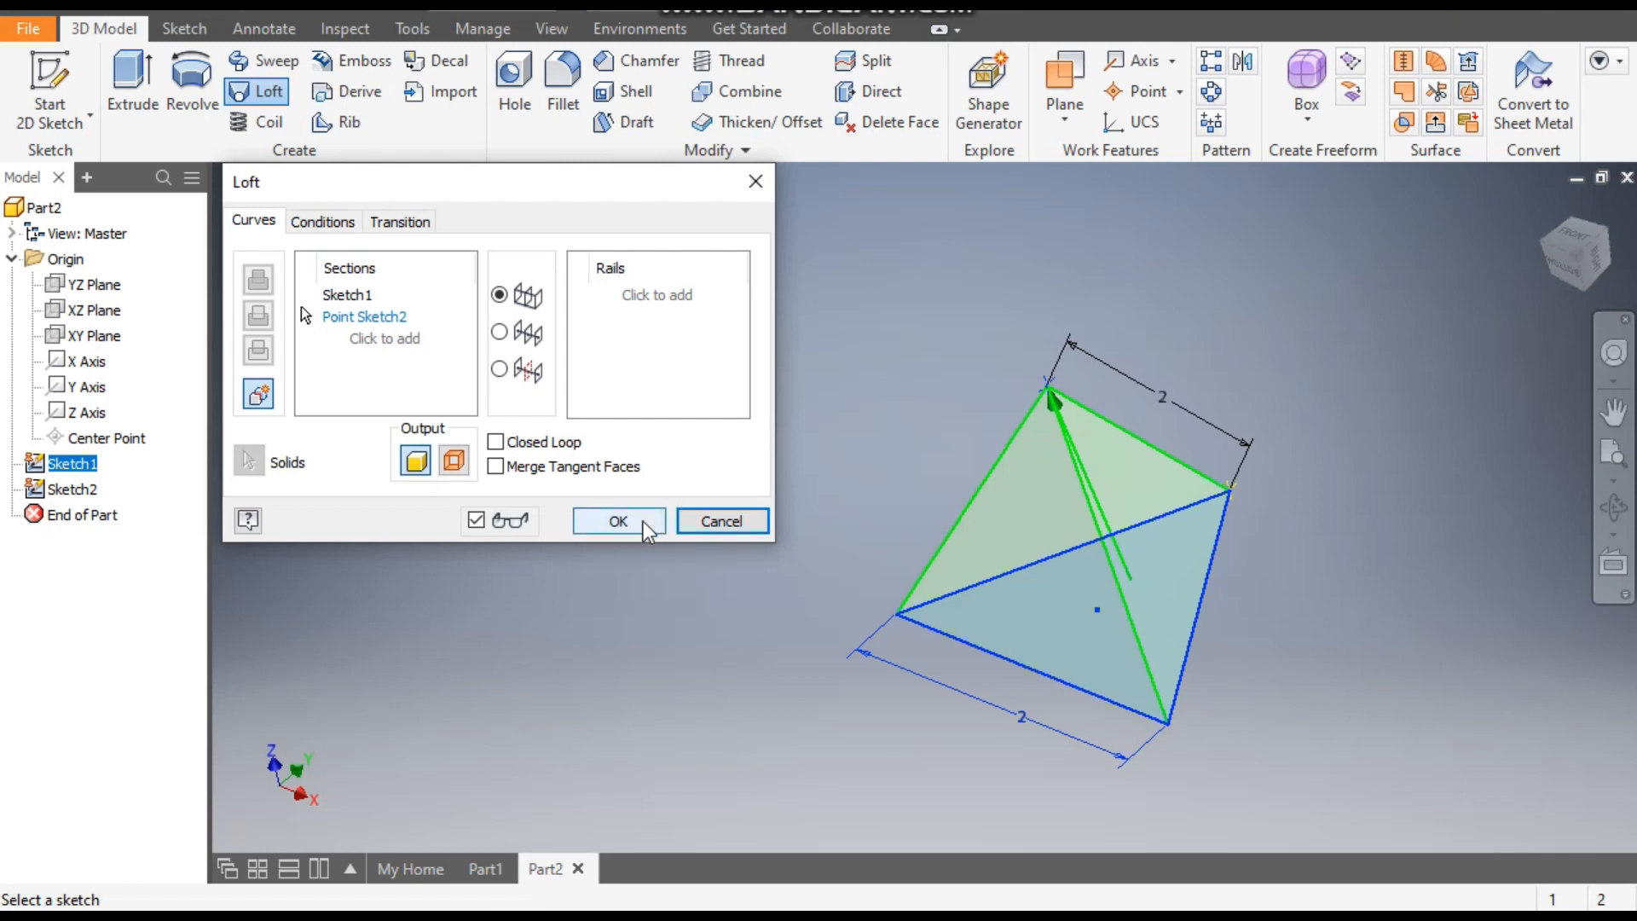
{"action": "left_click", "coordinate": [617, 522]}
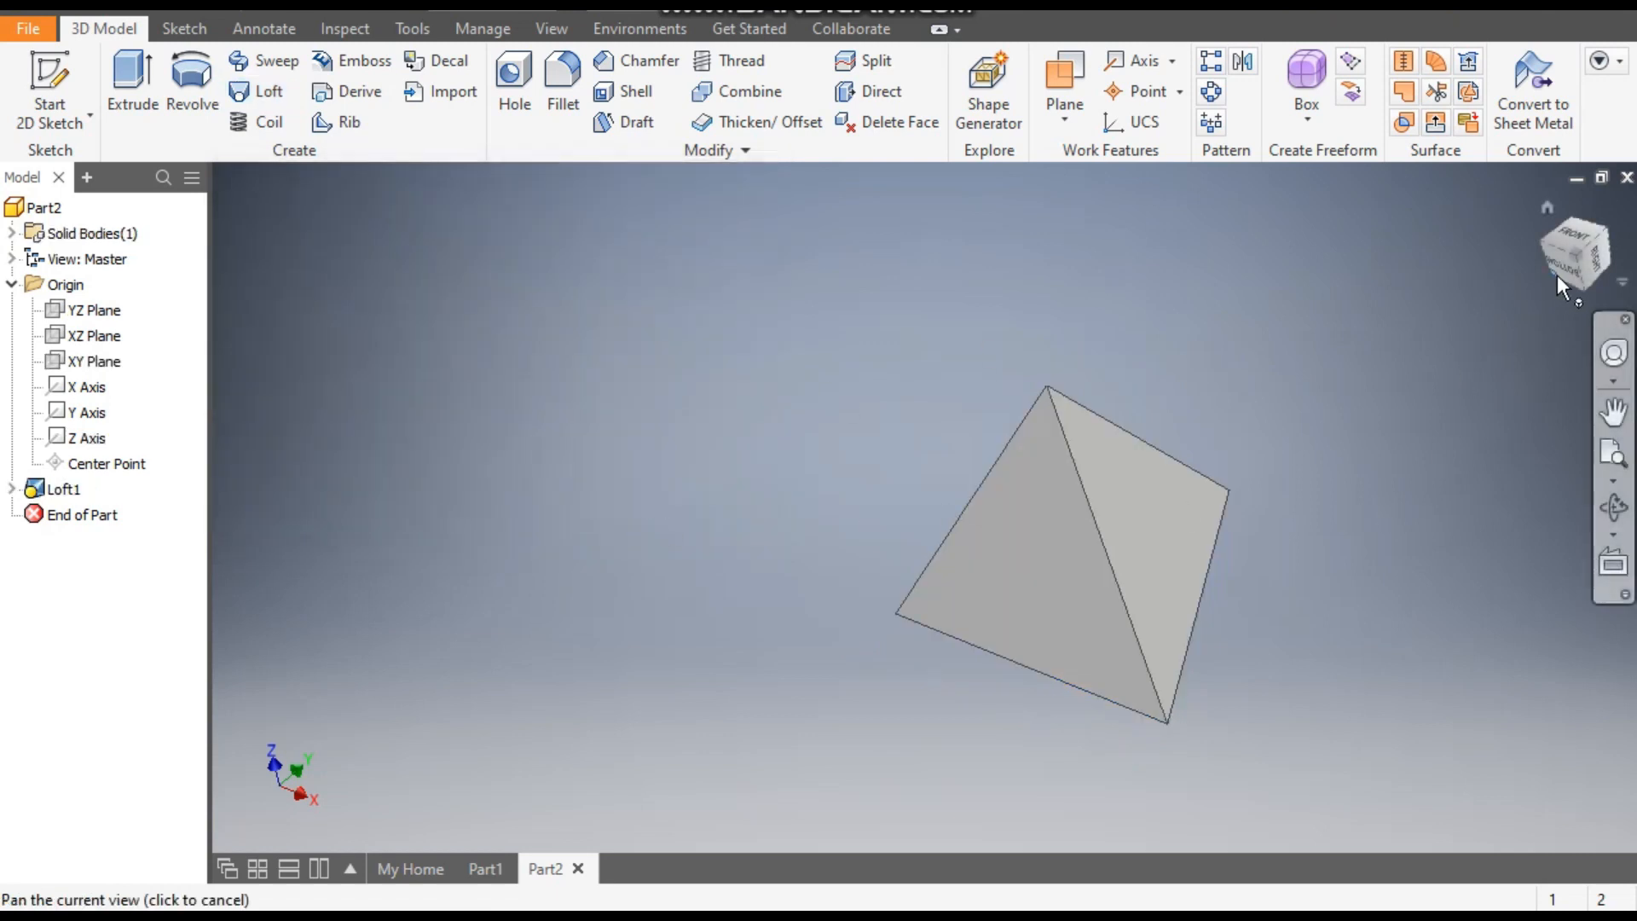
{"action": "left_click_drag", "start_coordinate": [1555, 282], "coordinate": [1243, 615]}
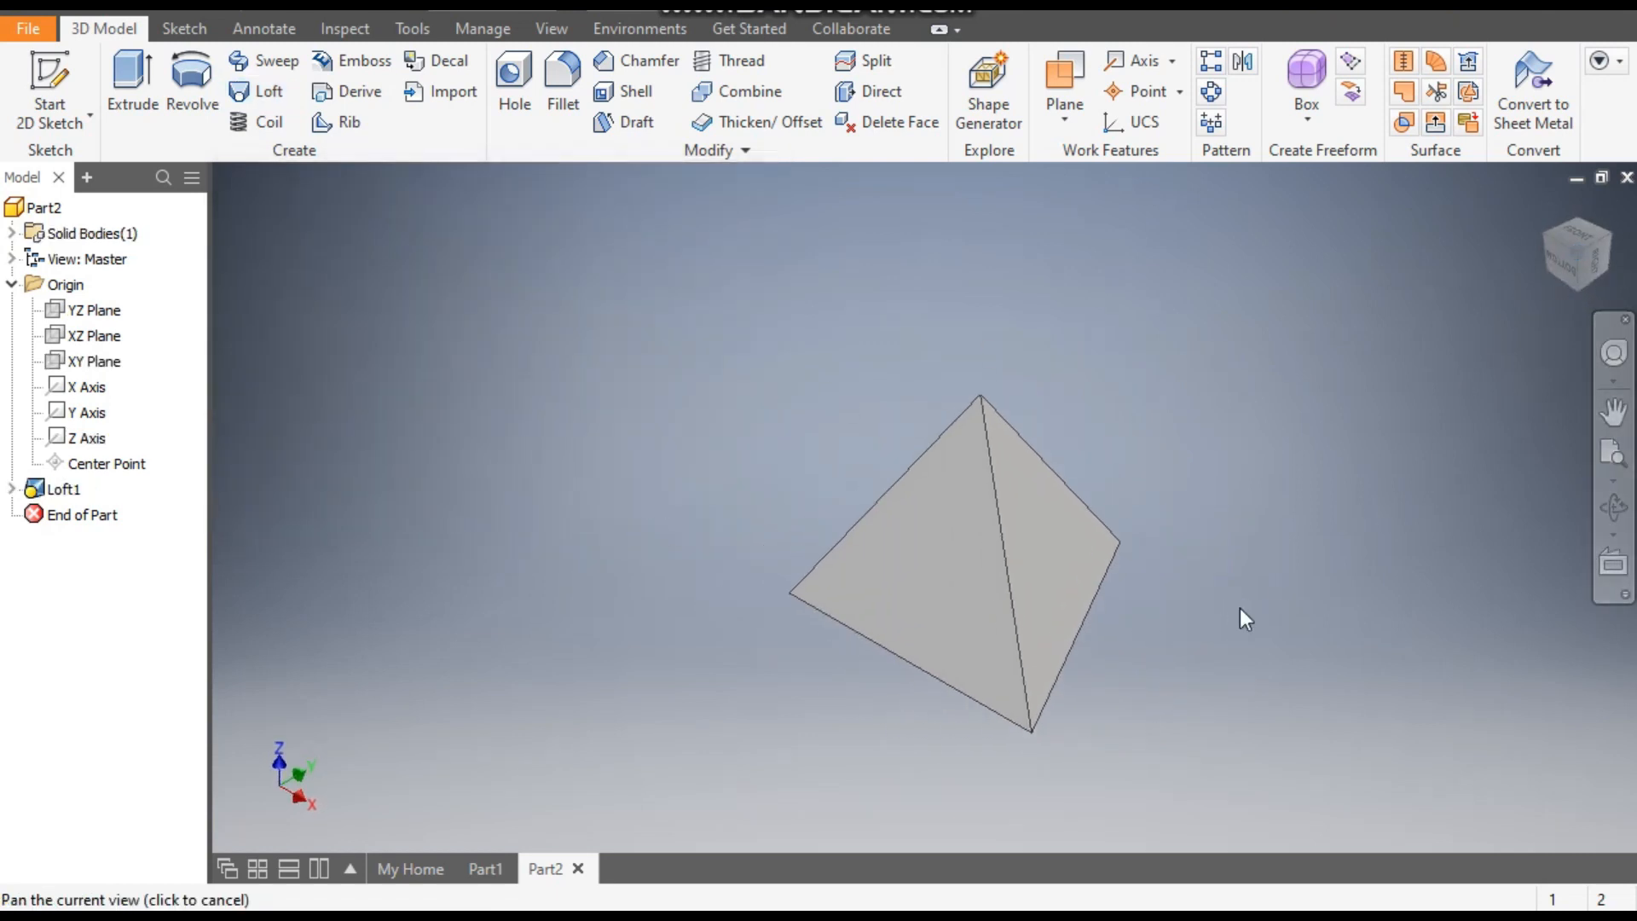